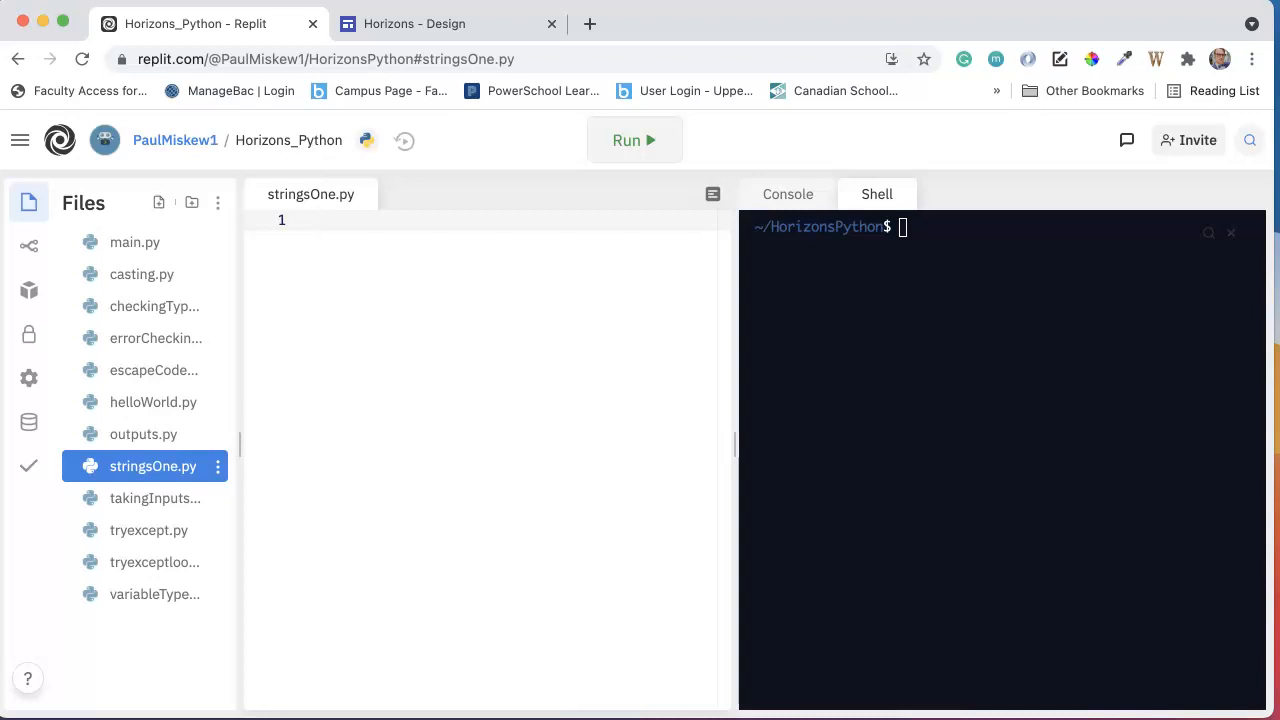
# Write food = "pizza" on line 1 of stringsOne.py.
pyautogui.click(313, 220)
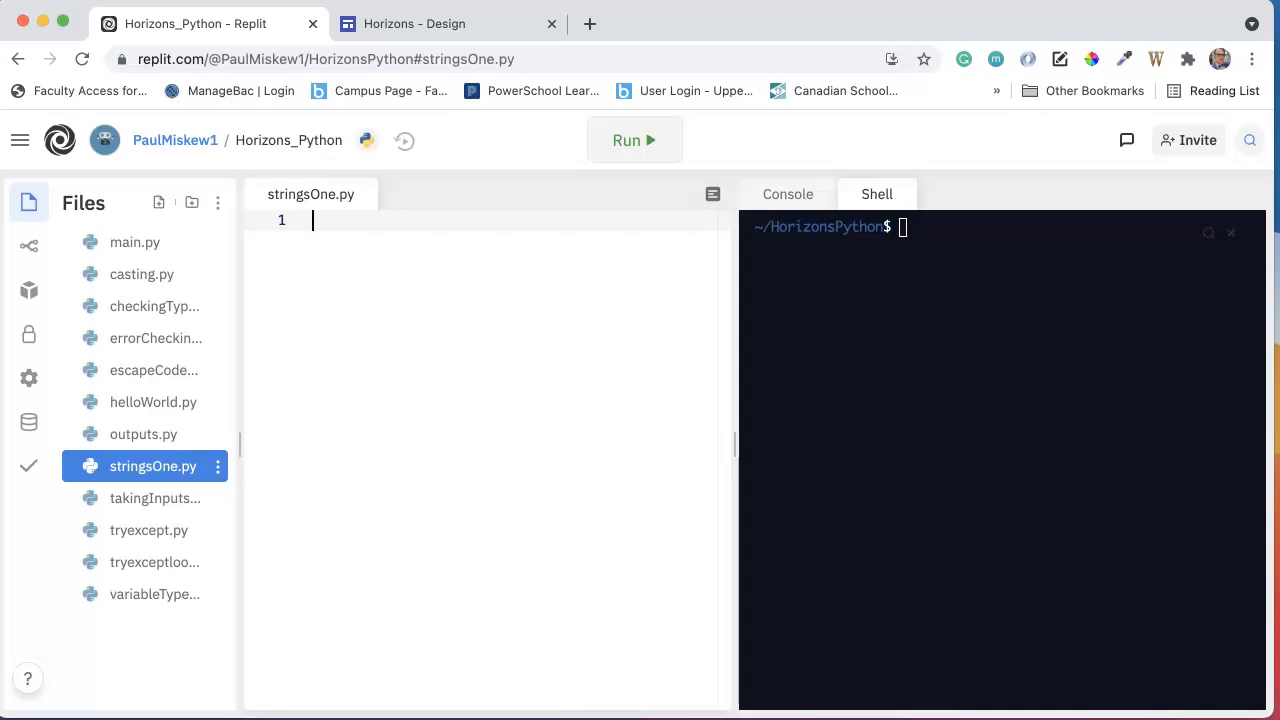
pyautogui.write('food = ""')
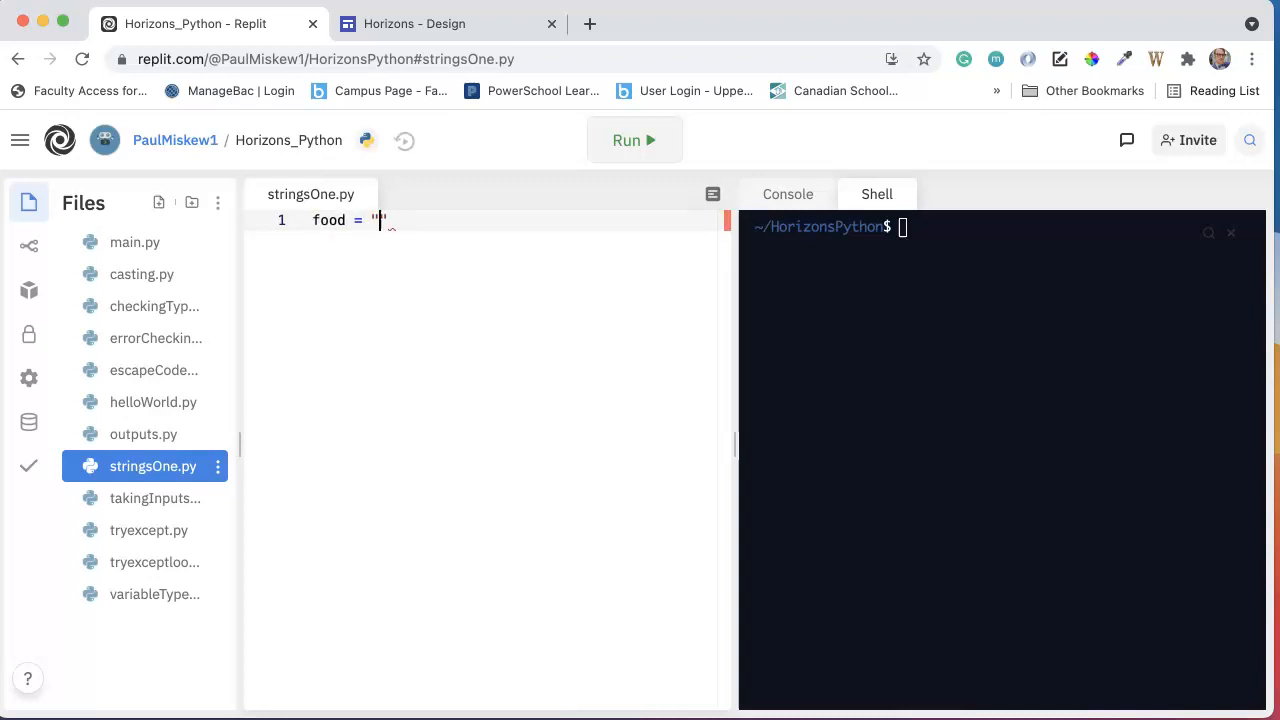
pyautogui.write('pizza')
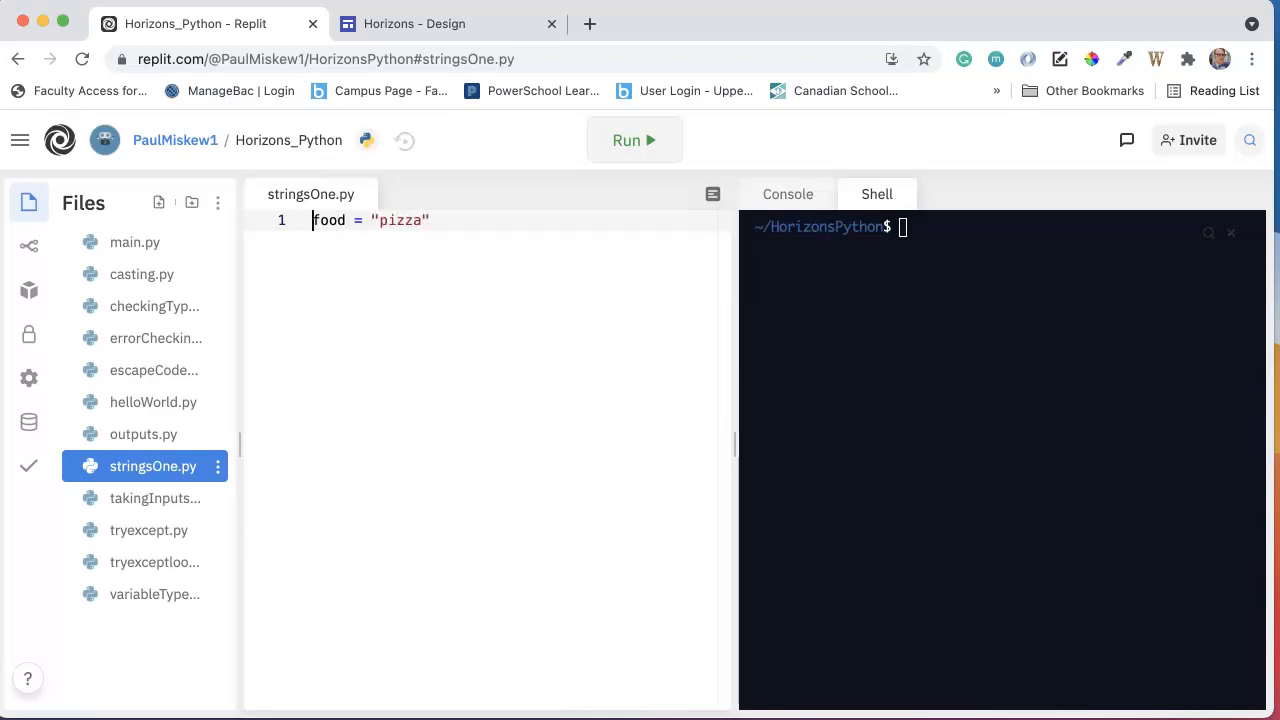
# Add a ''' note above food: 'length - how many characters there are (includes spaces)'.
pyautogui.press('Enter')
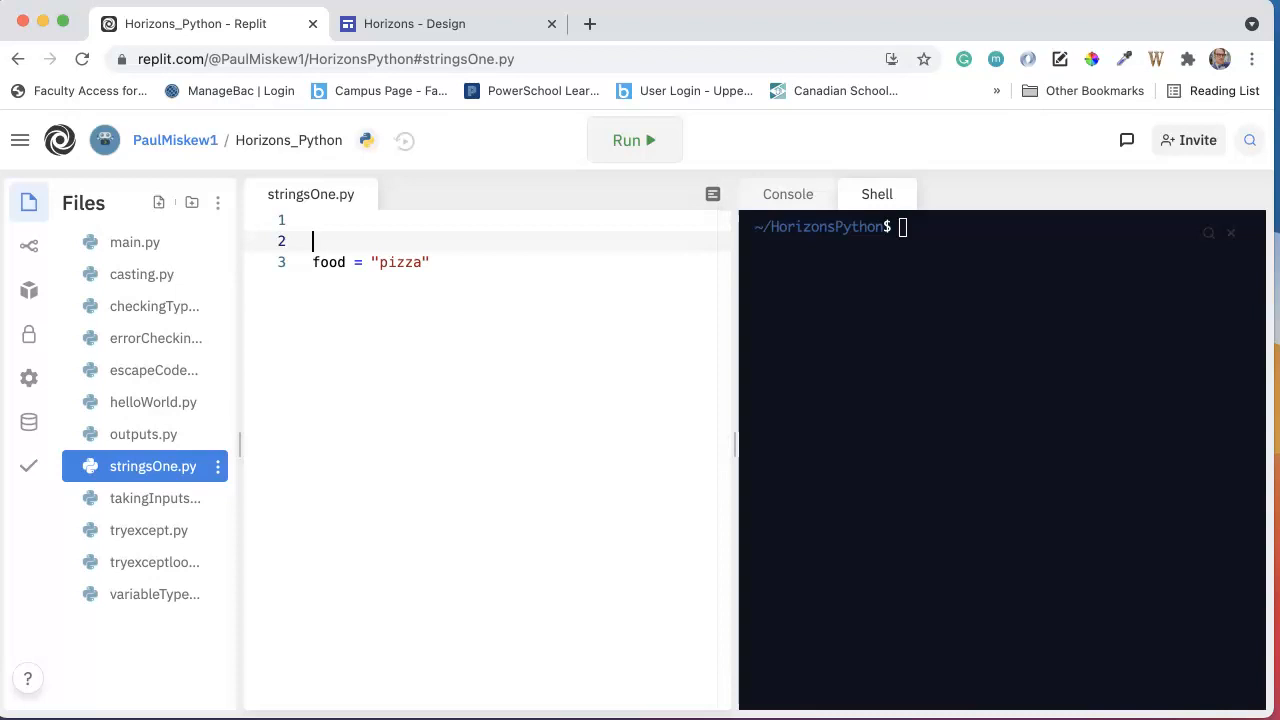
pyautogui.write("'''")
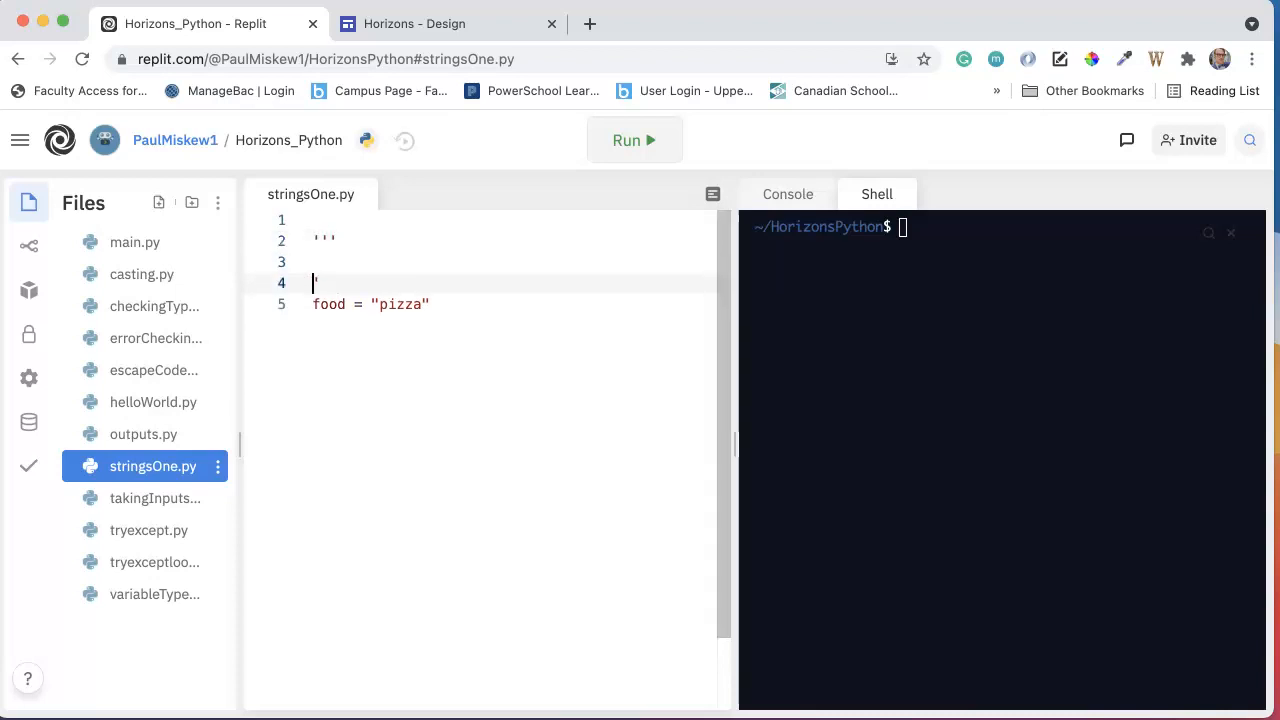
pyautogui.write('lenght')
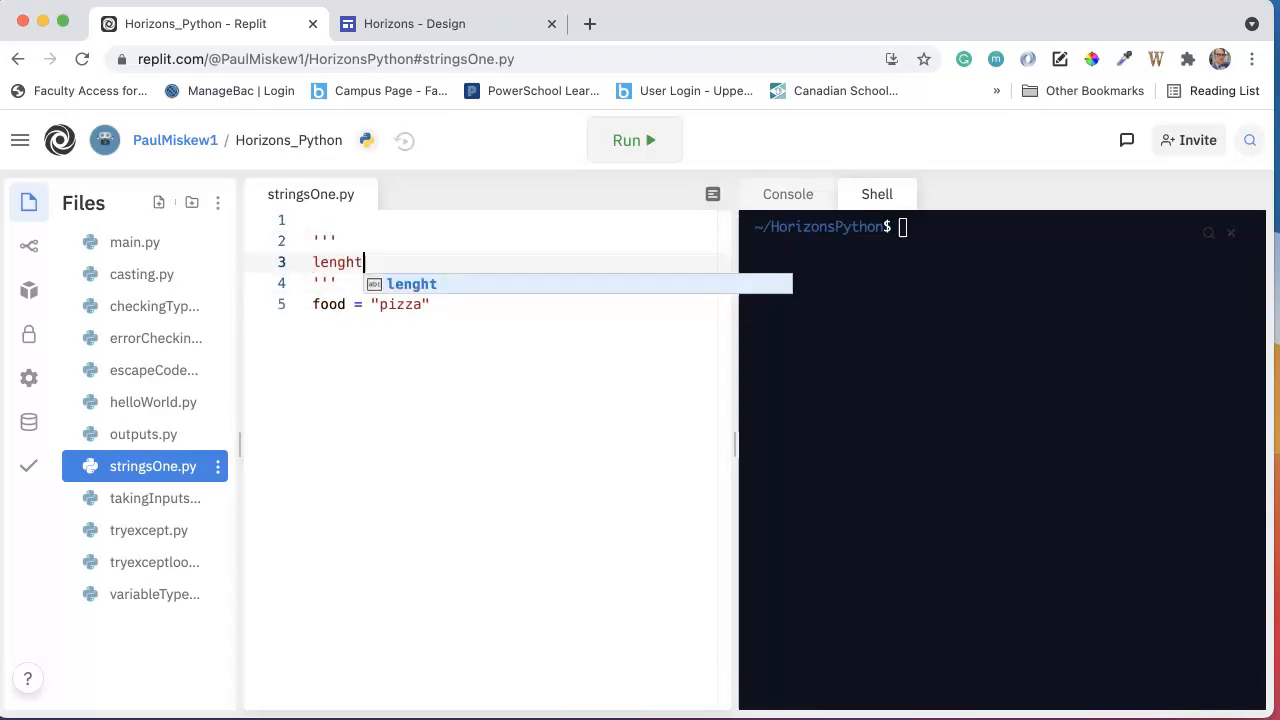
pyautogui.write('length - how many')
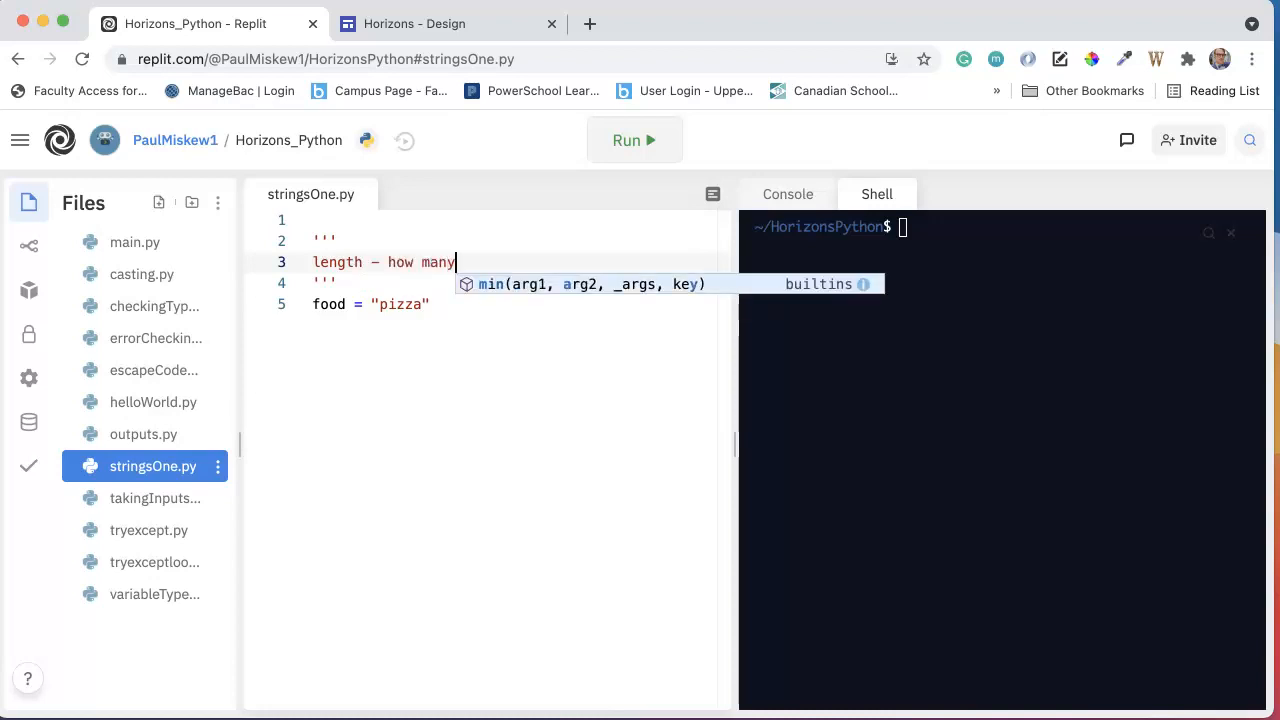
pyautogui.write('characters')
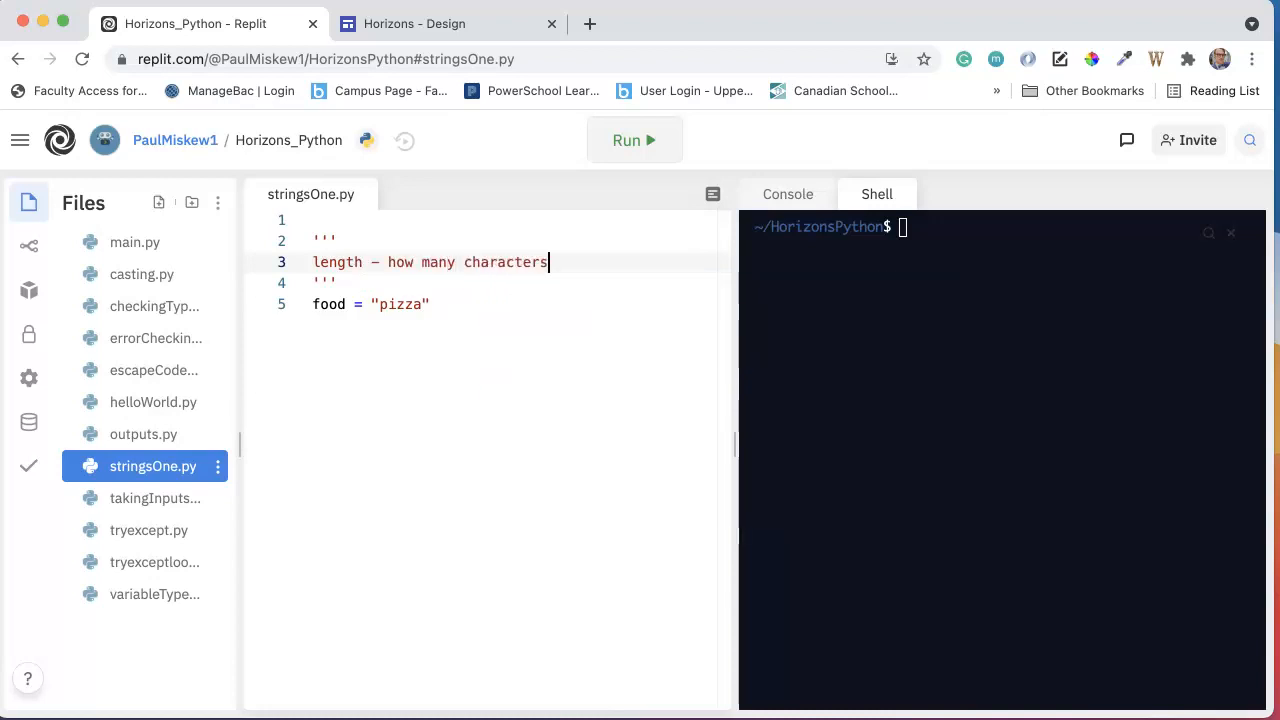
pyautogui.write('there are (includes')
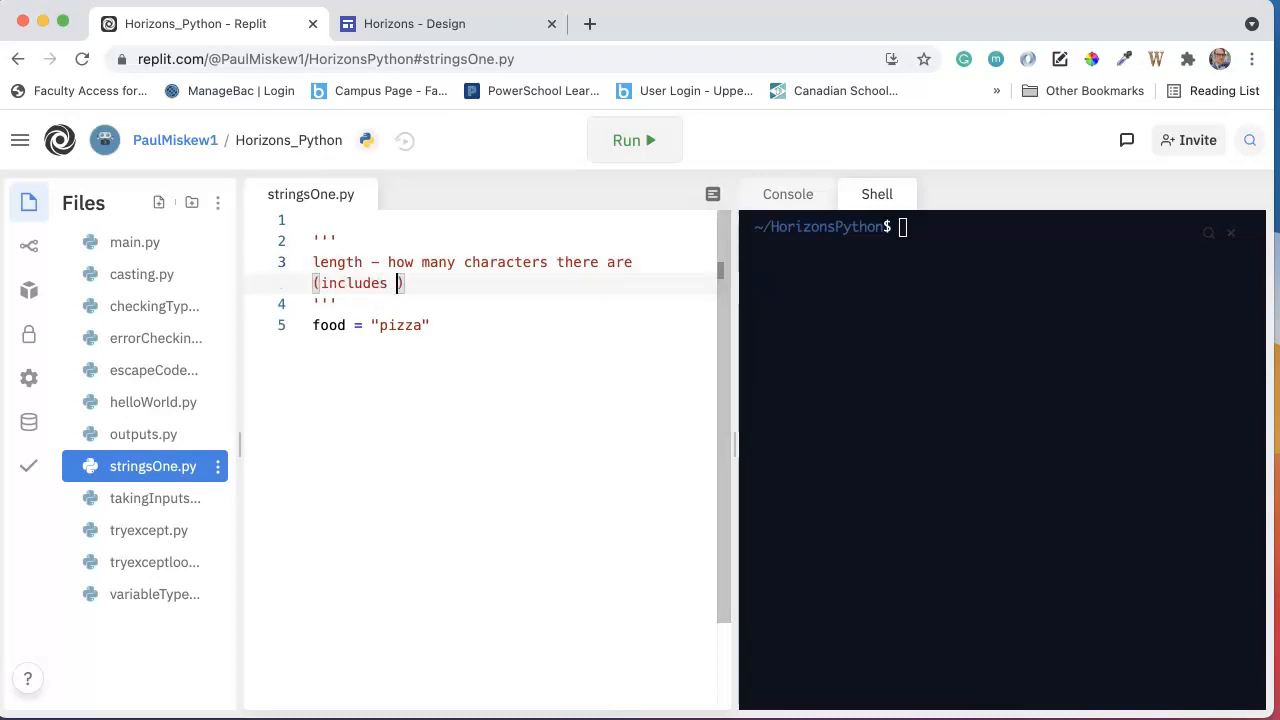
pyautogui.write('spaces')
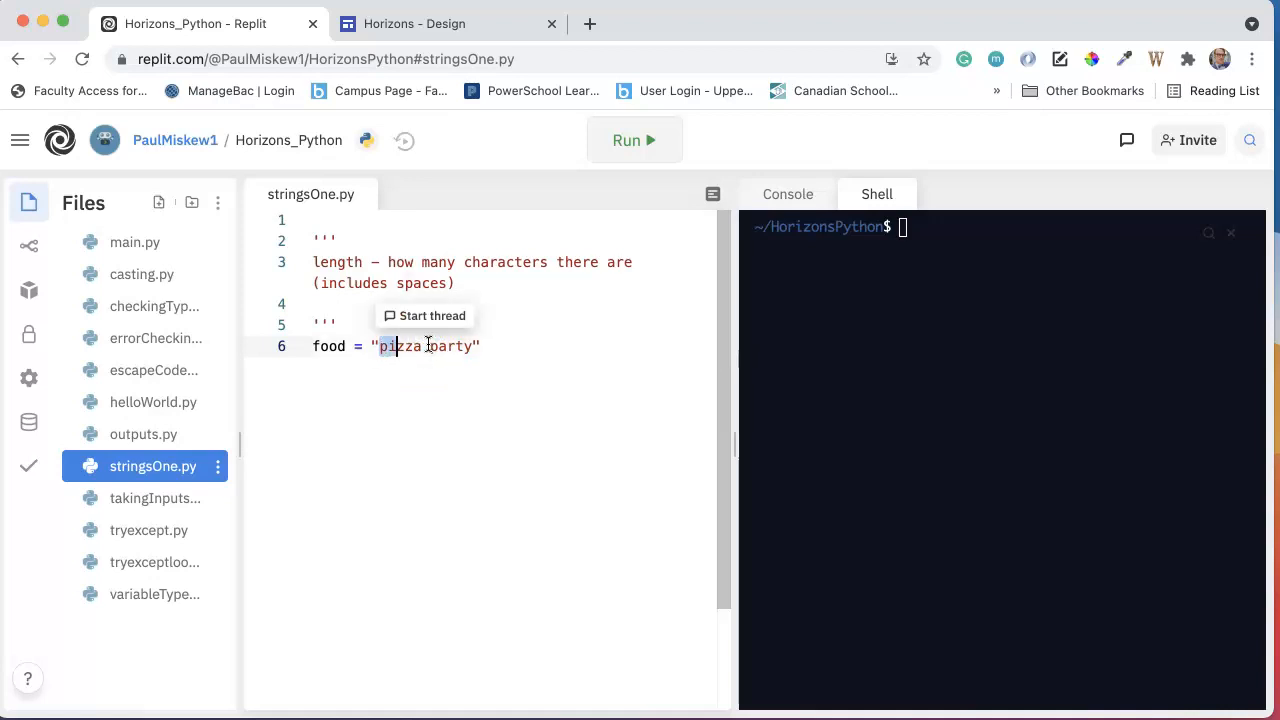
# Delete the word party so the food string reads "pizza" again.
pyautogui.doubleClick(398, 346)
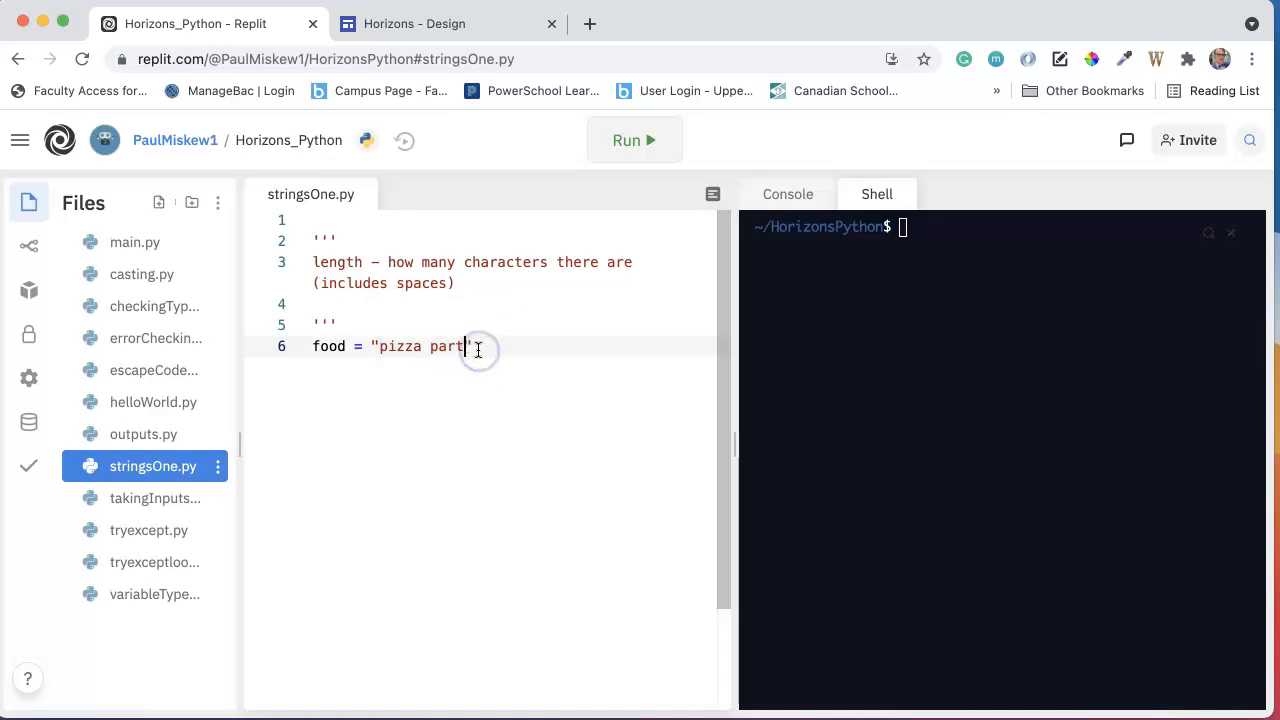
pyautogui.press('Backspace')
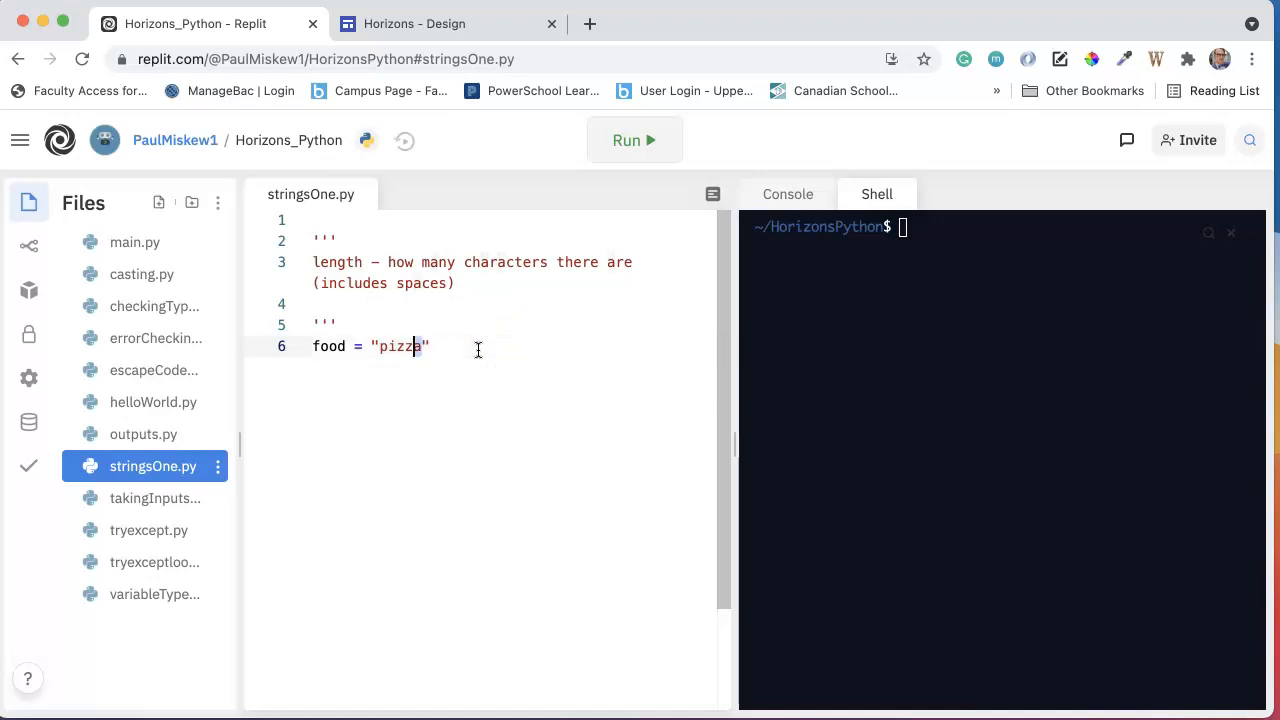
pyautogui.doubleClick(398, 346)
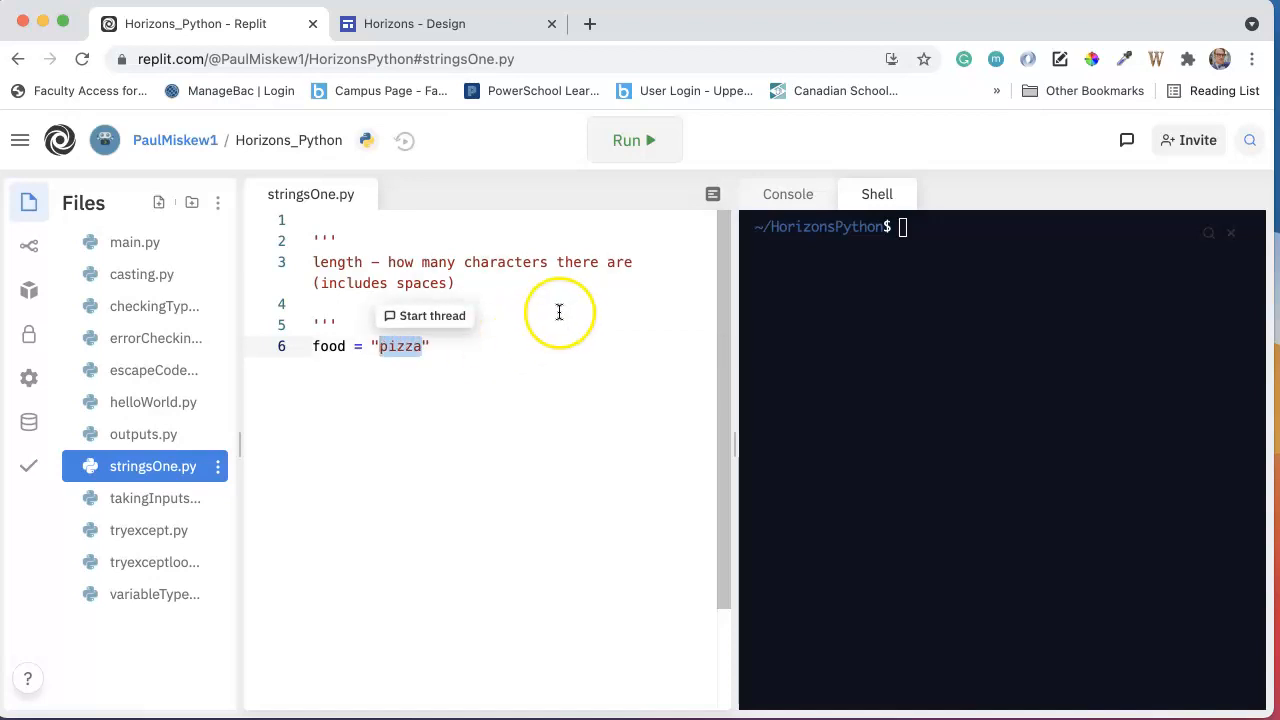
# Add 'index values - 0 to length - 1' to the ''' note.
pyautogui.write('index values')
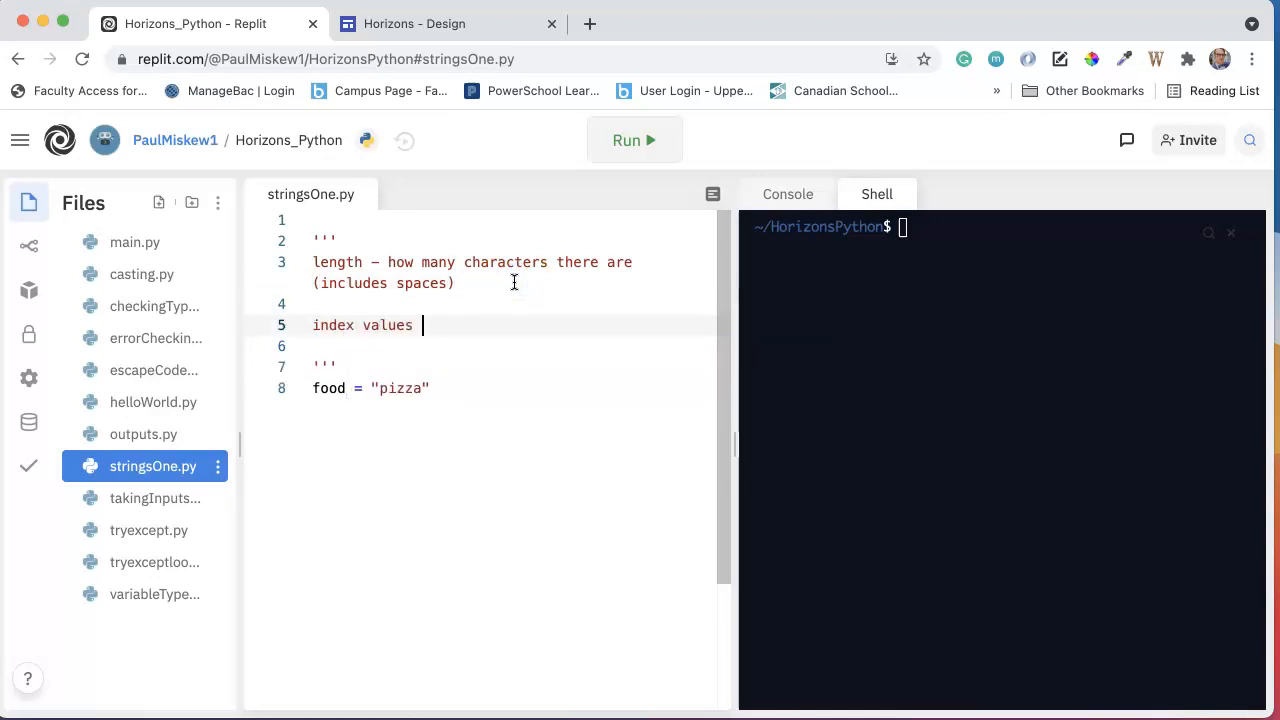
pyautogui.write('– 0 to')
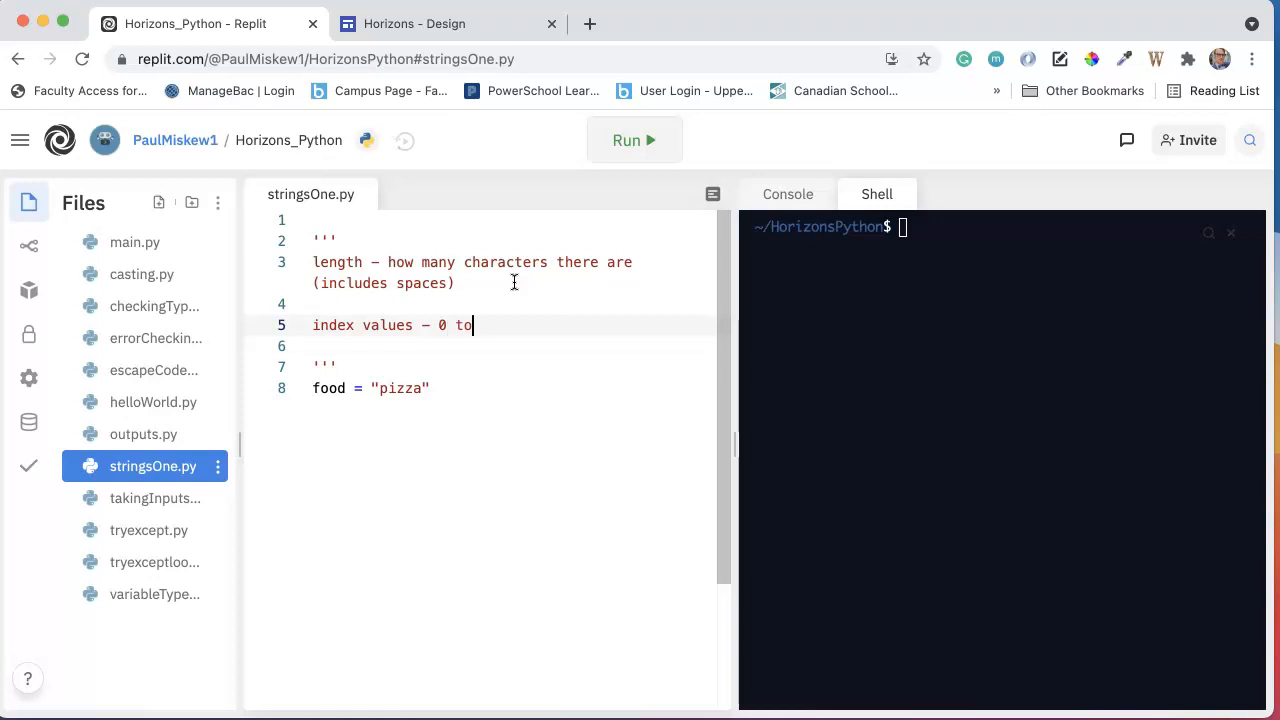
pyautogui.write('lengt')
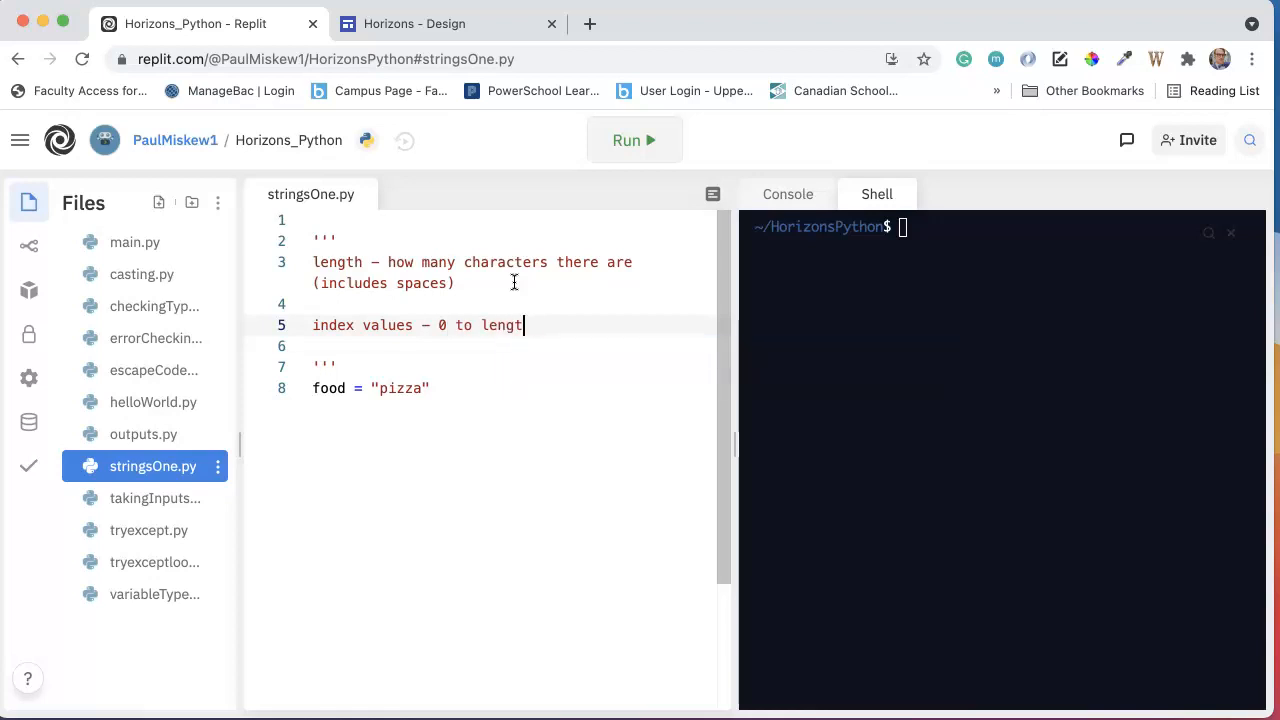
pyautogui.write('h — 1')
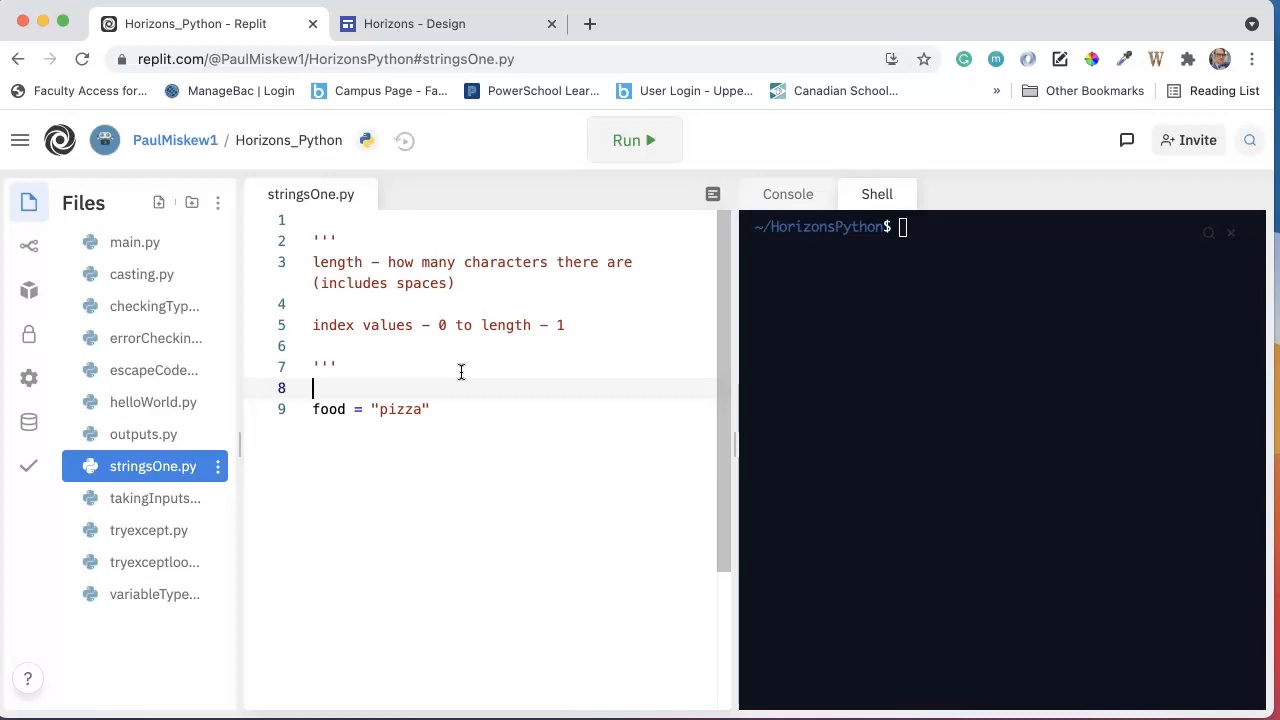
# Add a '# 01234' comment labelling pizza's letters above the food line.
pyautogui.write('#')
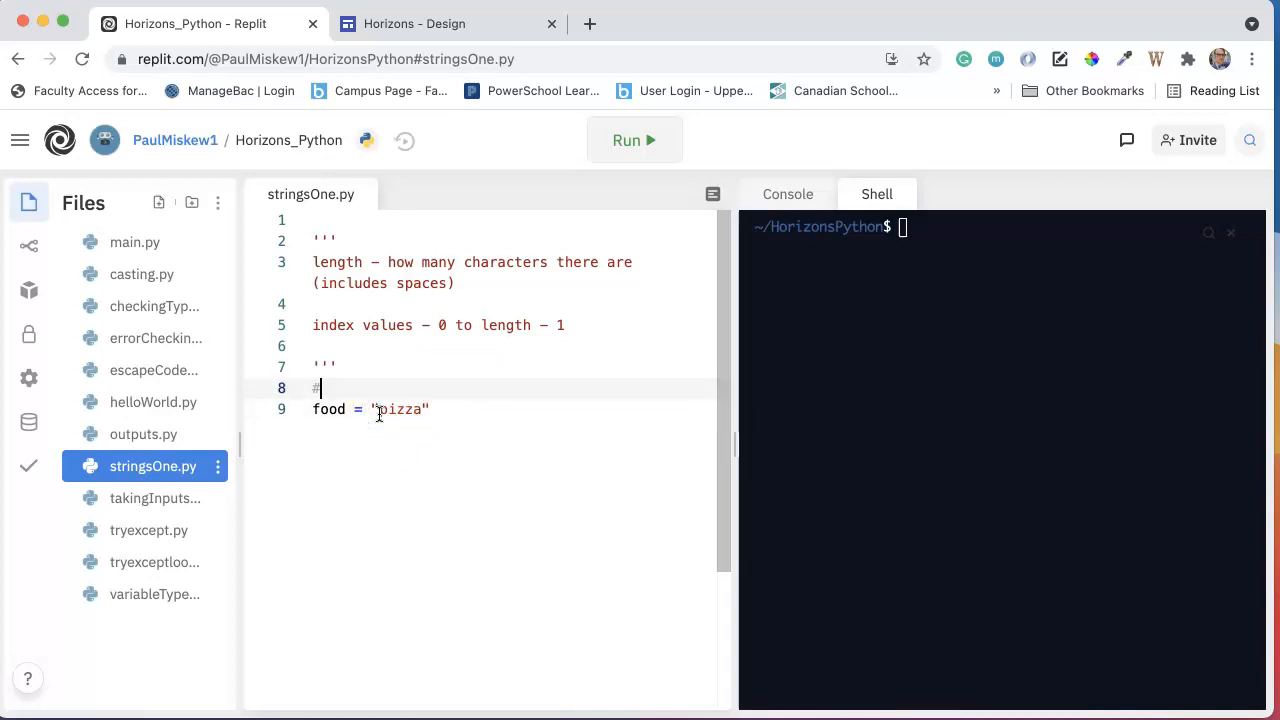
pyautogui.write('0')
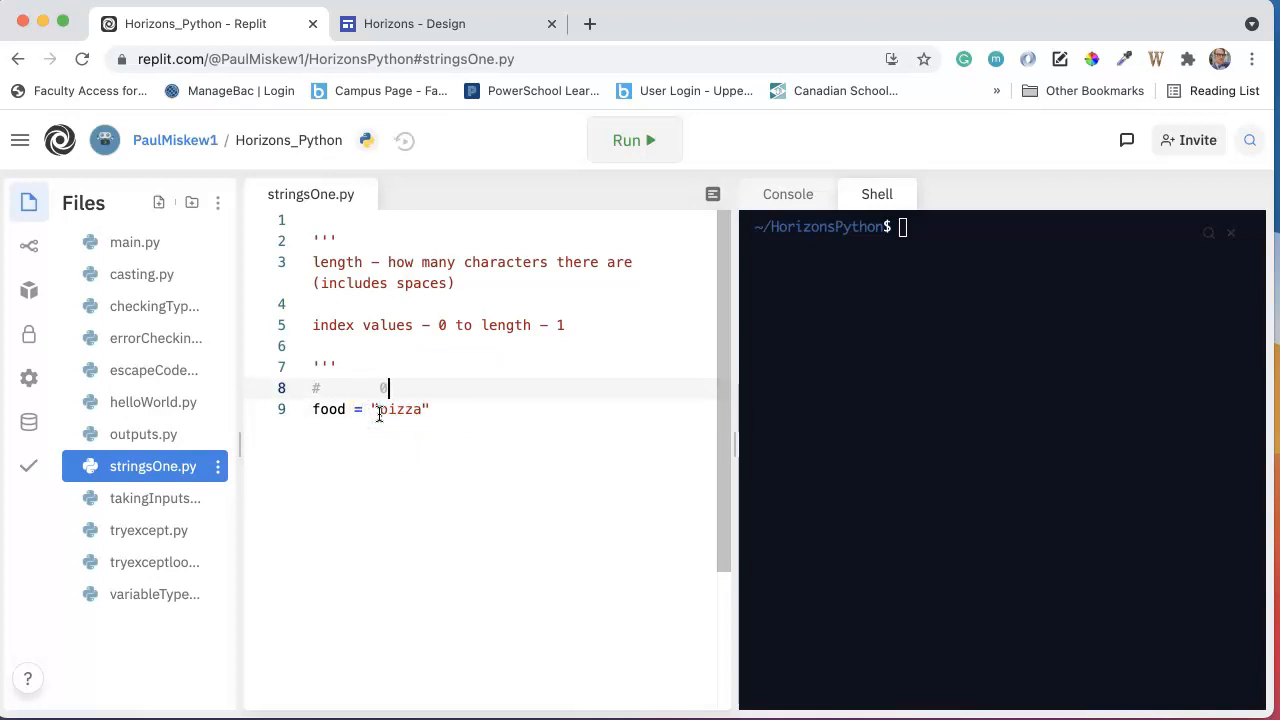
pyautogui.write('1234')
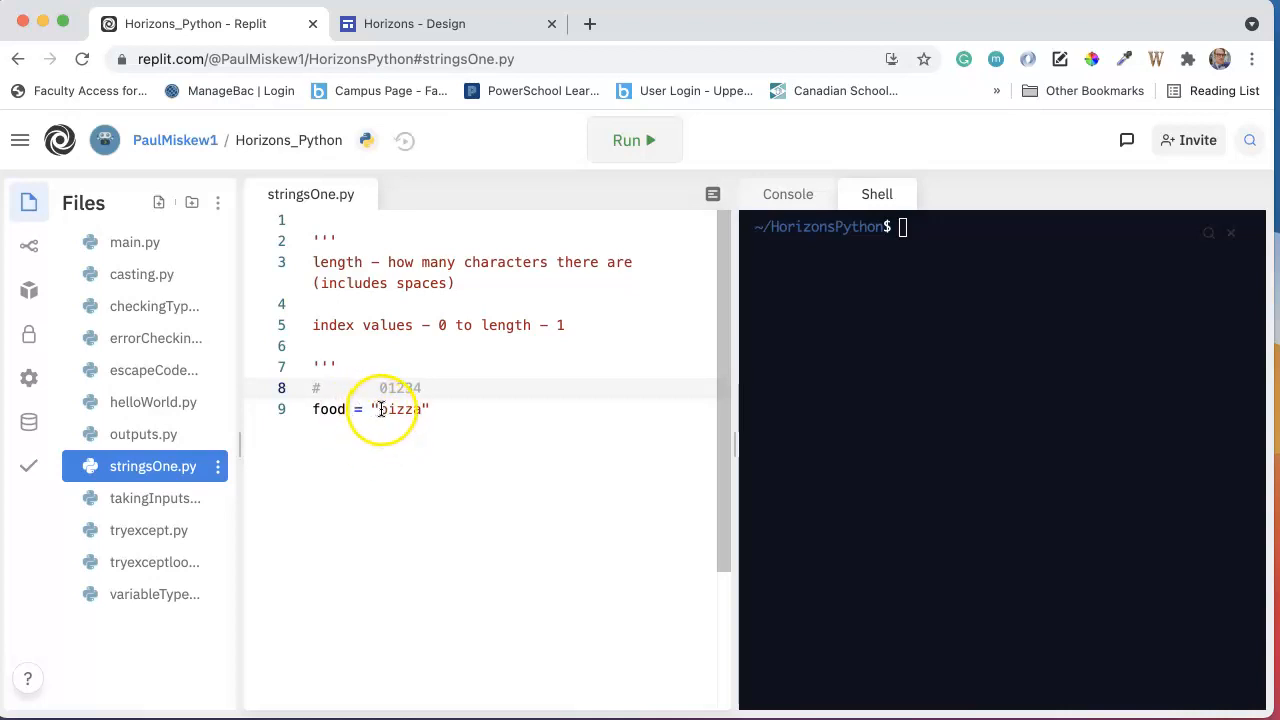
pyautogui.doubleClick(398, 409)
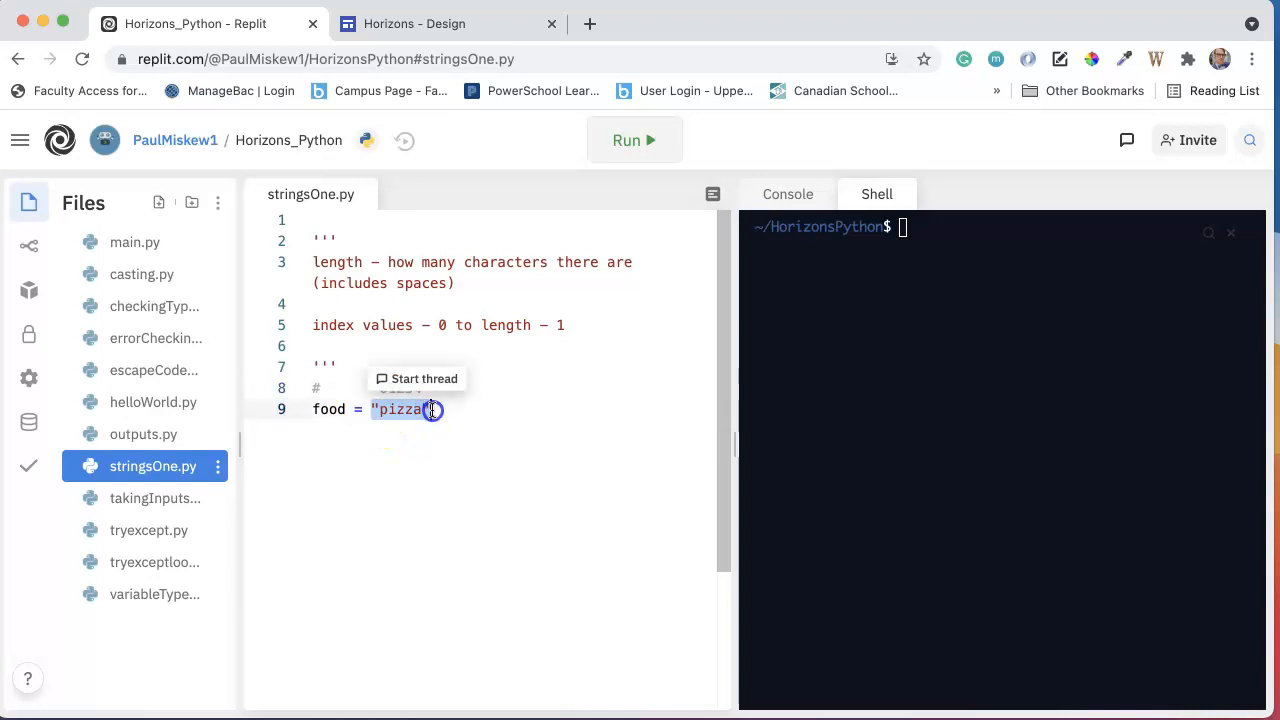
# Print food and food[0], with the comment '#food[0] food at 0'.
pyautogui.write('prin')
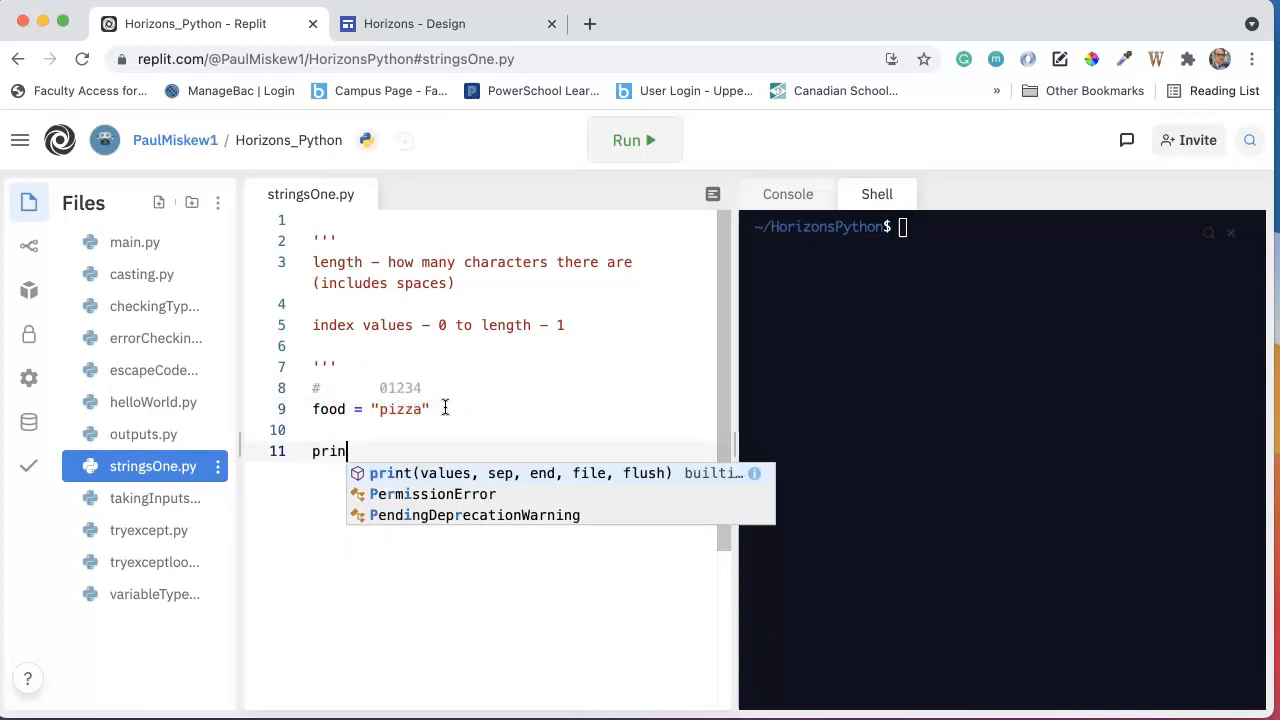
pyautogui.write('t(food)')
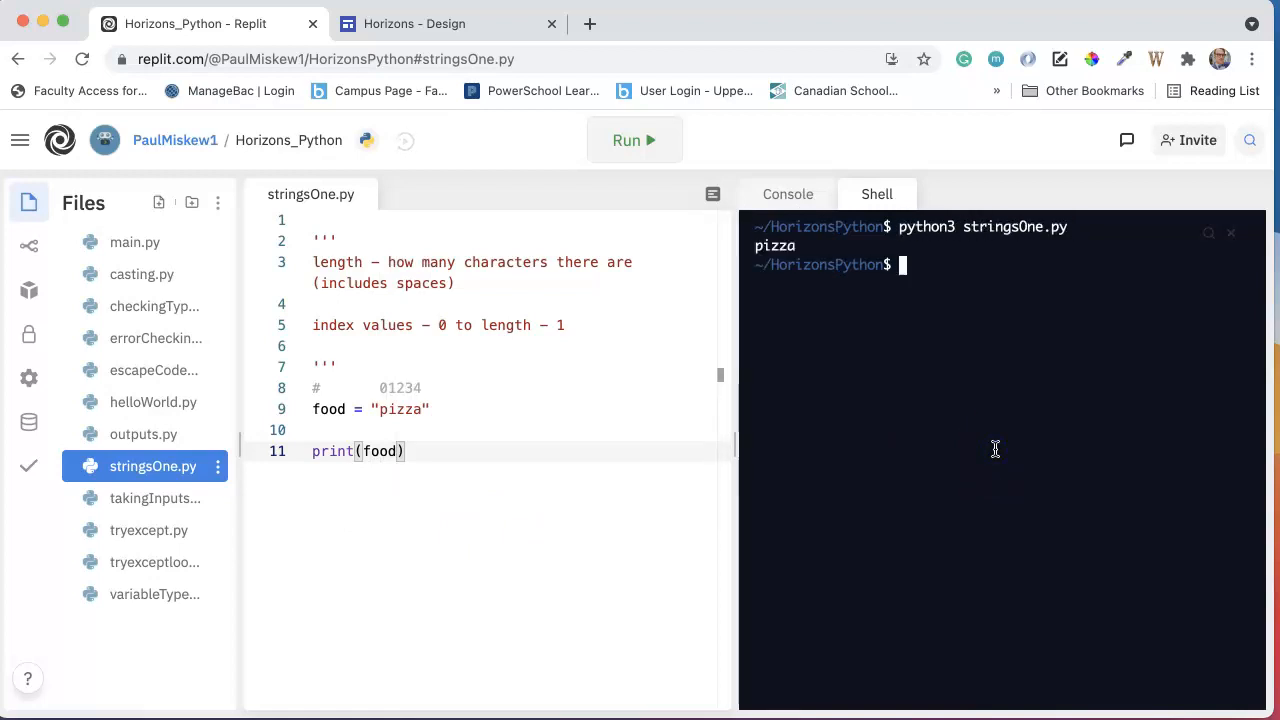
pyautogui.write('print(food[0')
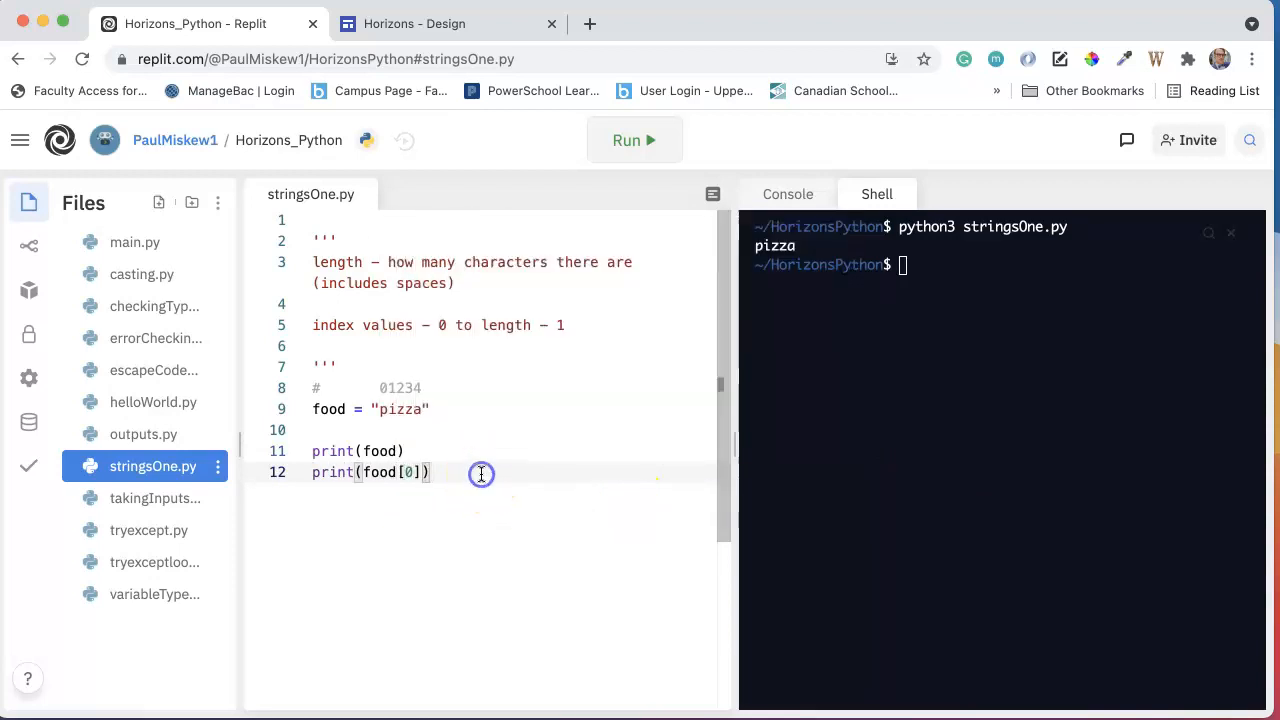
pyautogui.write('@fo')
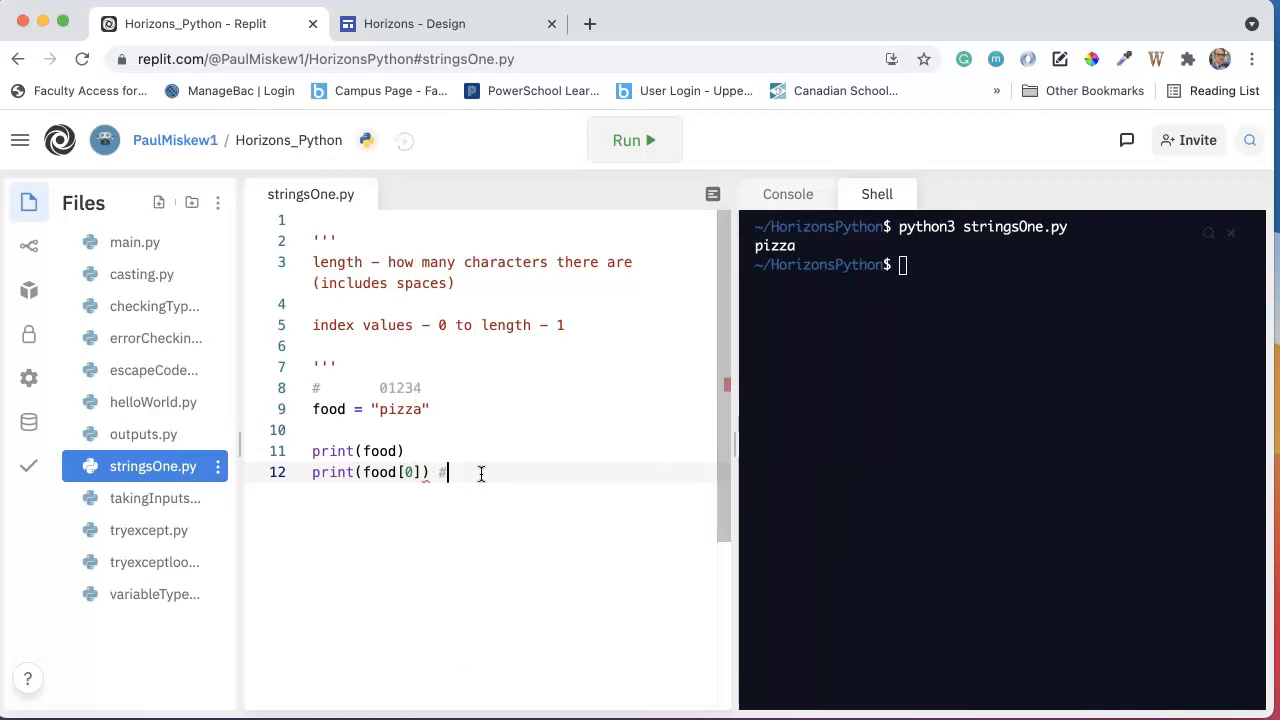
pyautogui.write('food')
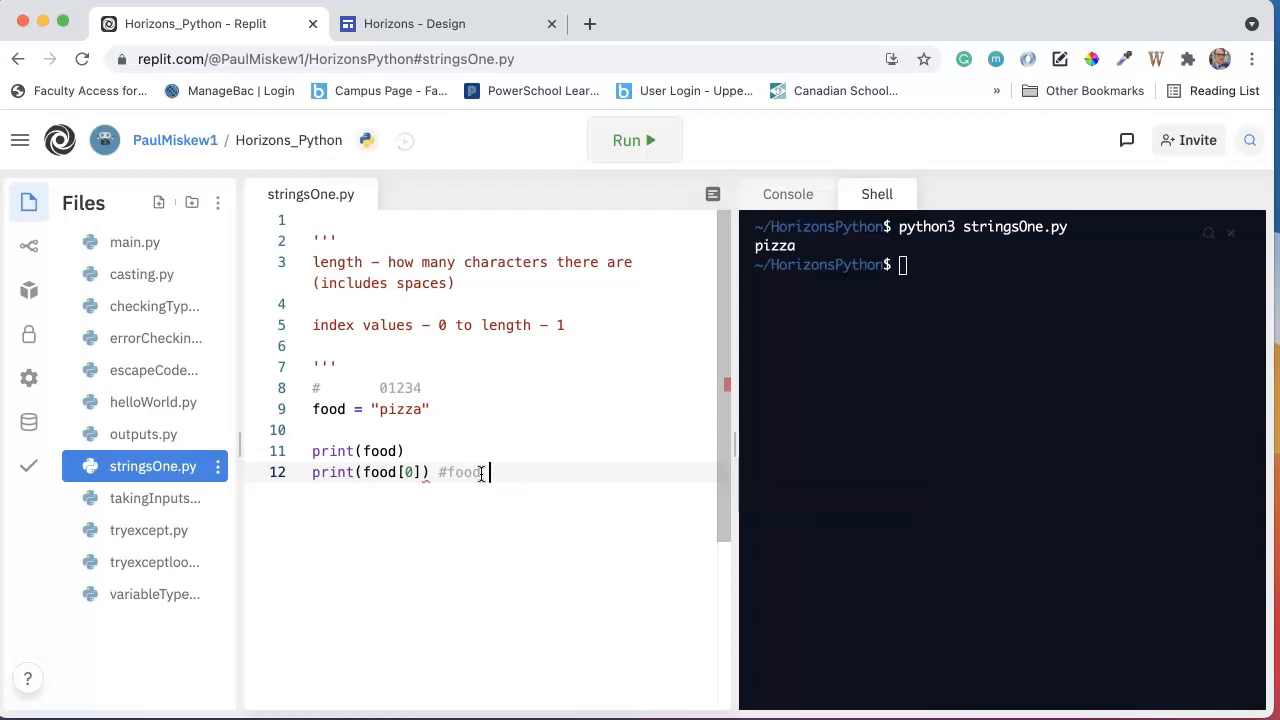
pyautogui.write('food')
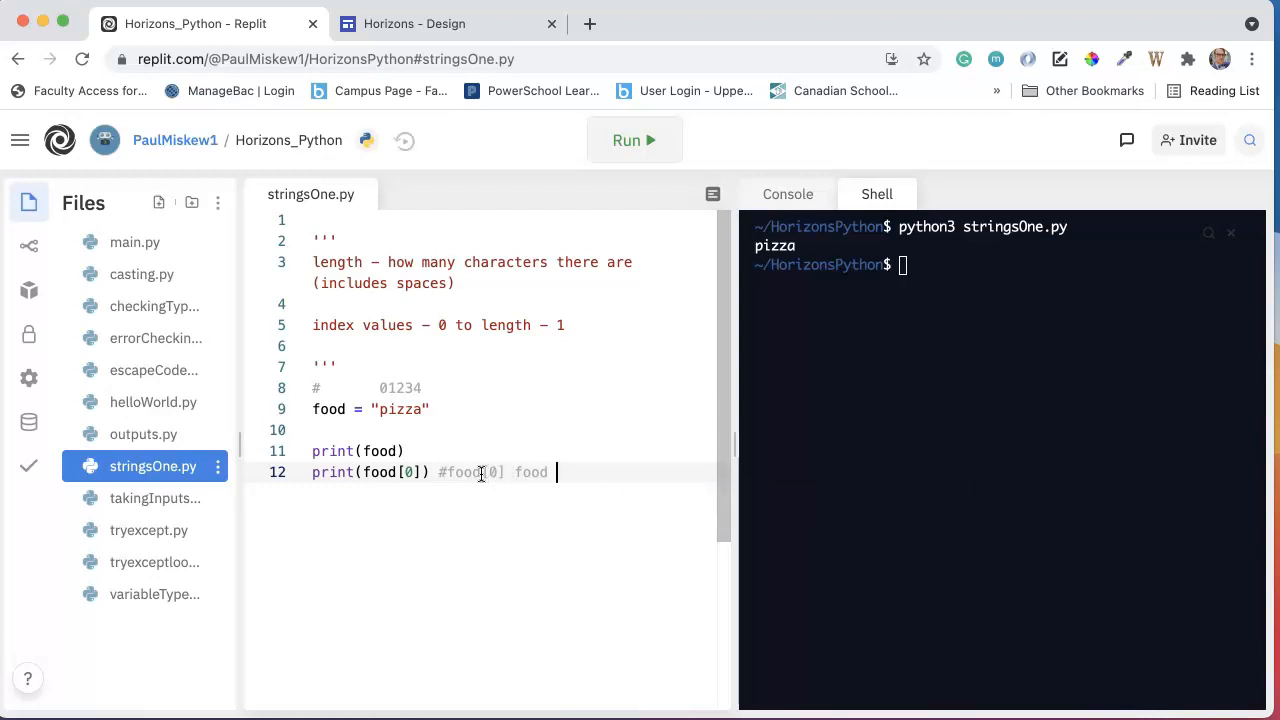
pyautogui.write('at 0')
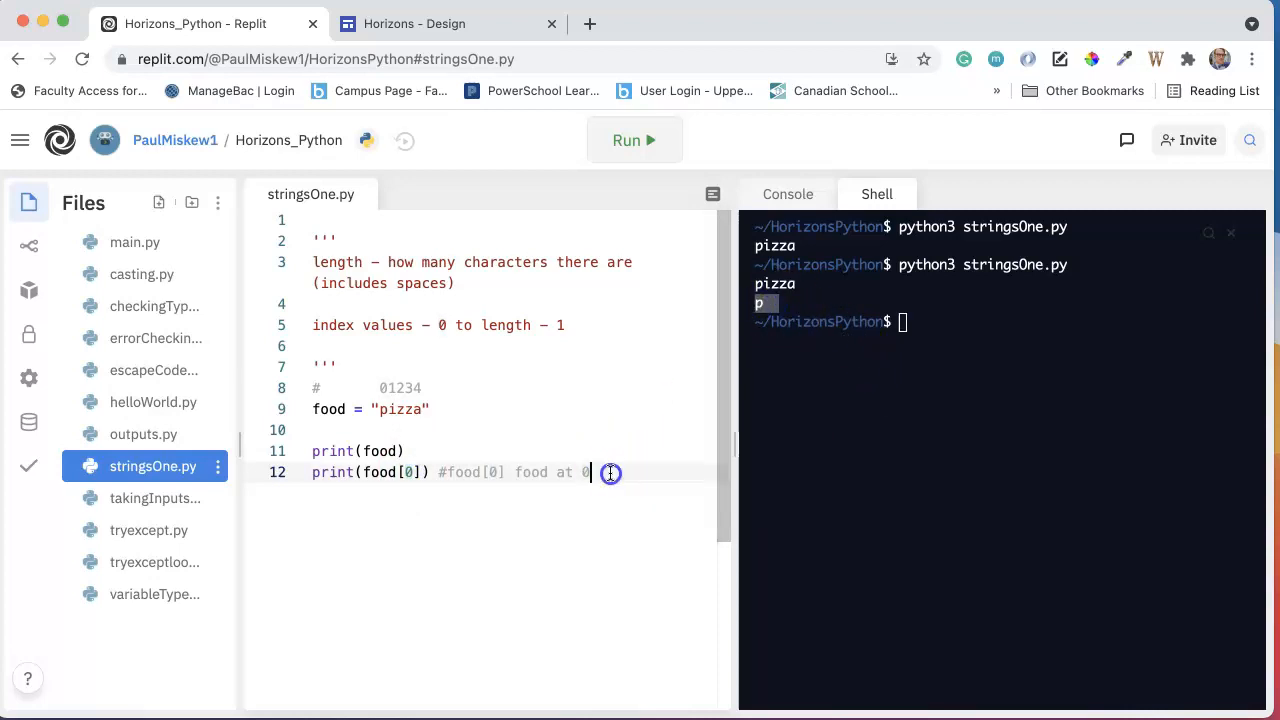
# Add print(food[4]) and run, printing pizza, p, then a.
pyautogui.write('print(food[')
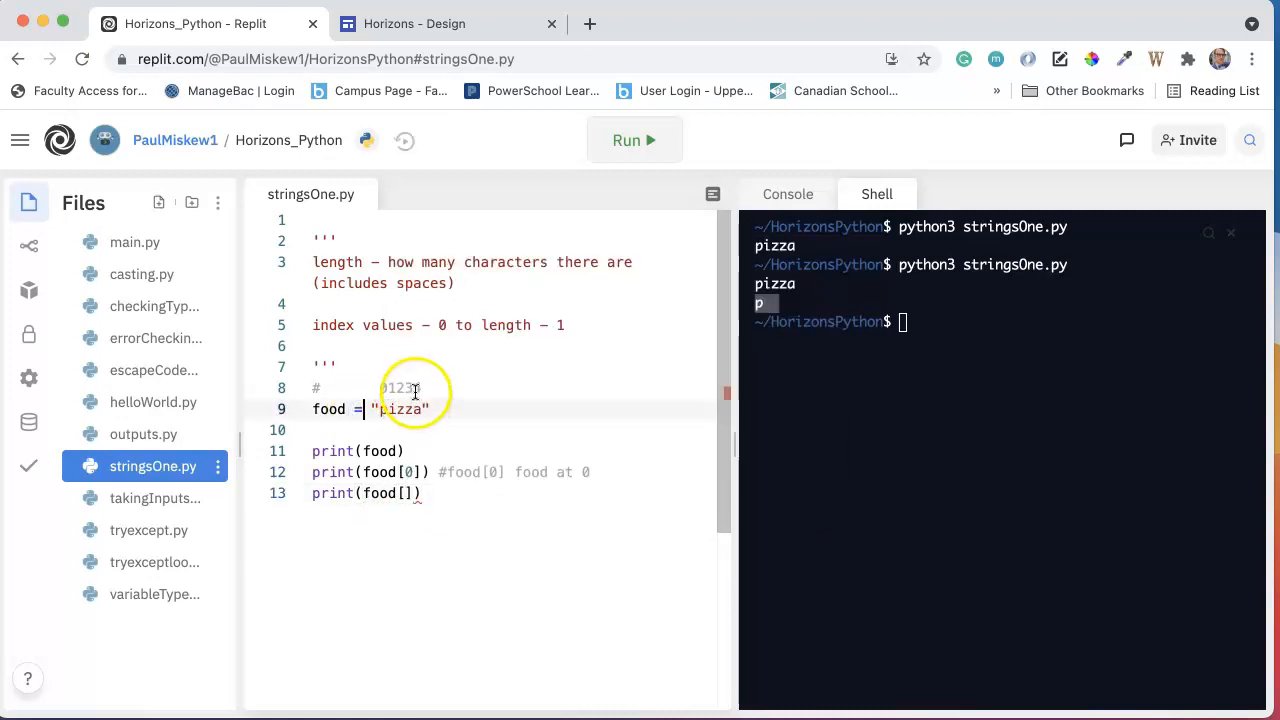
pyautogui.write('4')
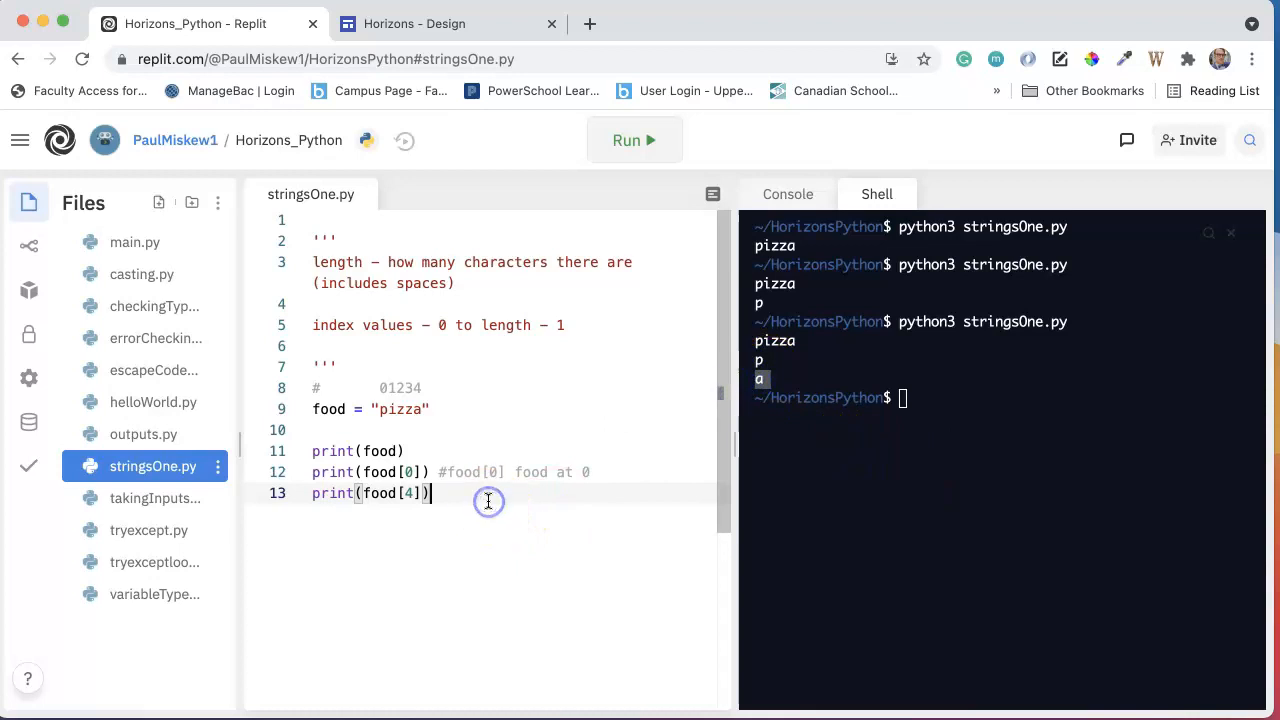
pyautogui.press('enter')
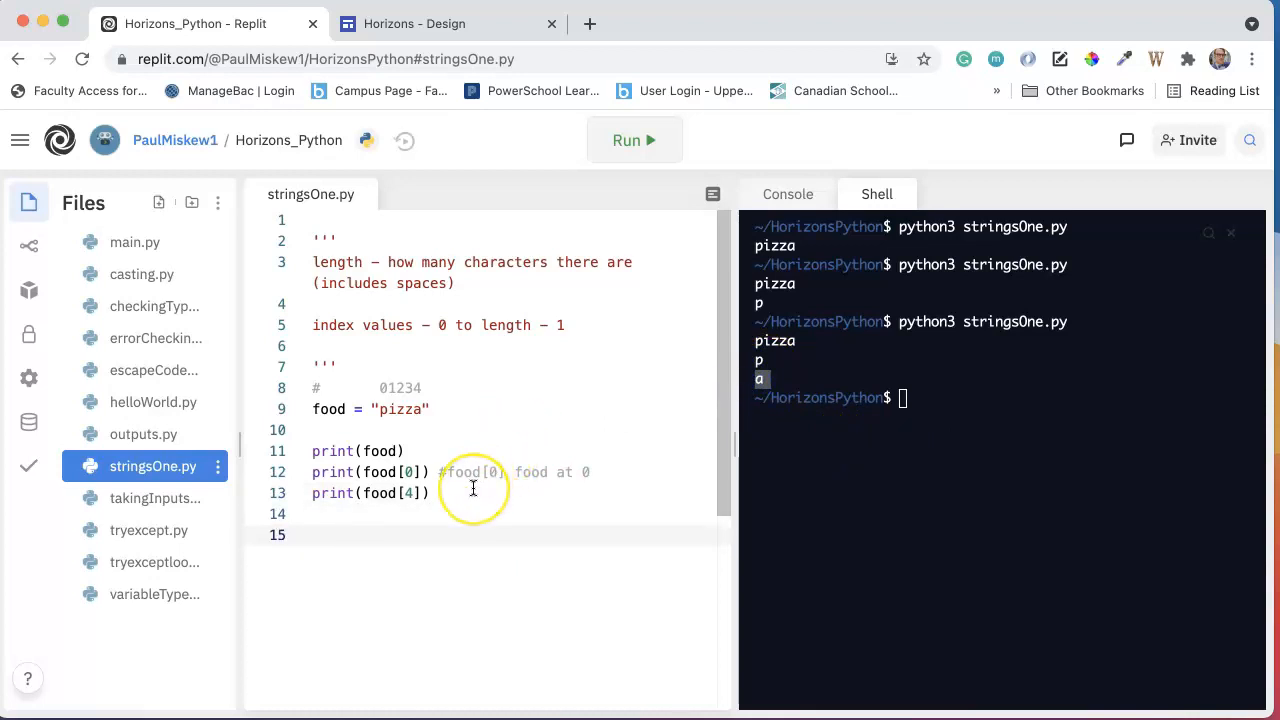
# Add a last-letter comment and store len(food) in lFood.
pyautogui.write('#I wanted to get the last letter')
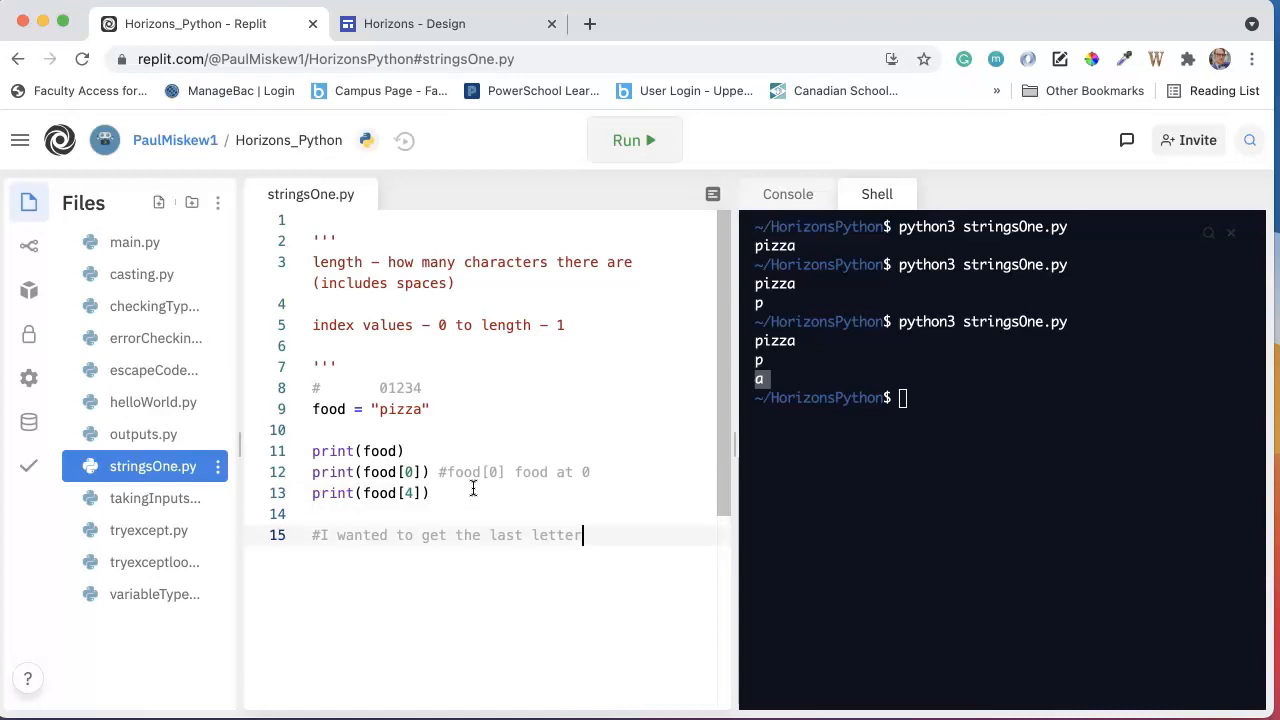
pyautogui.press('enter')
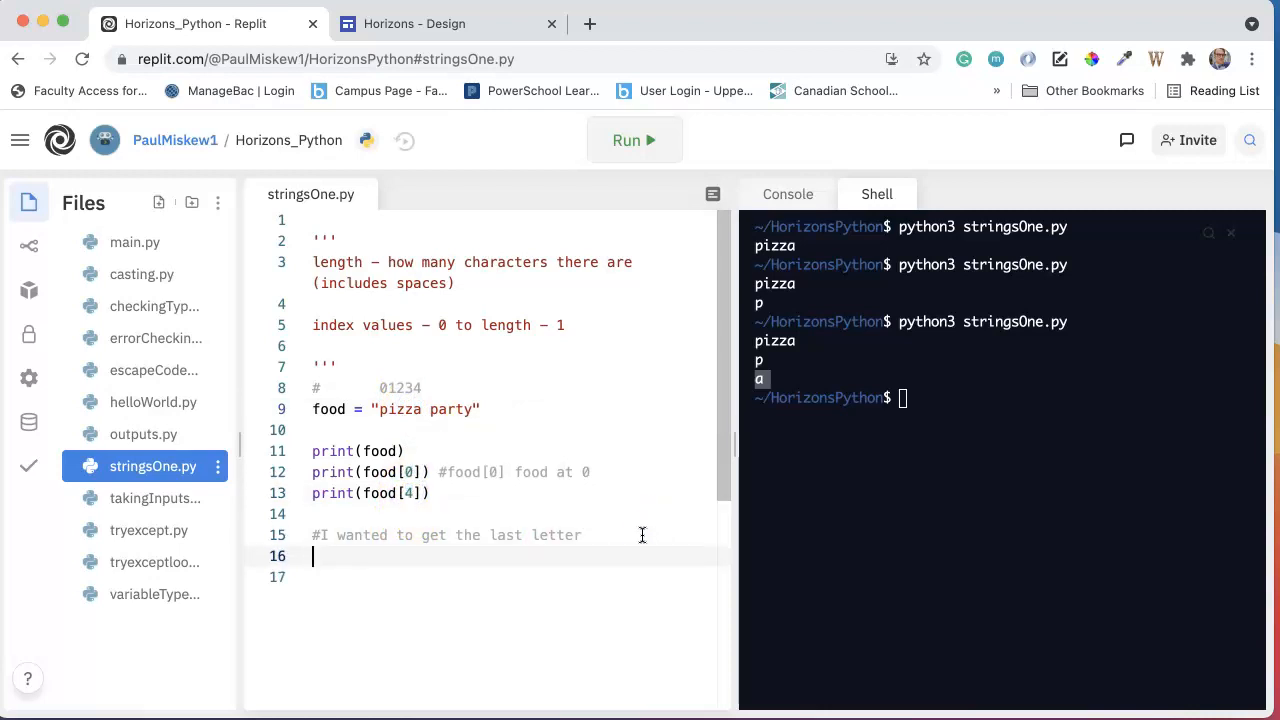
pyautogui.write('len')
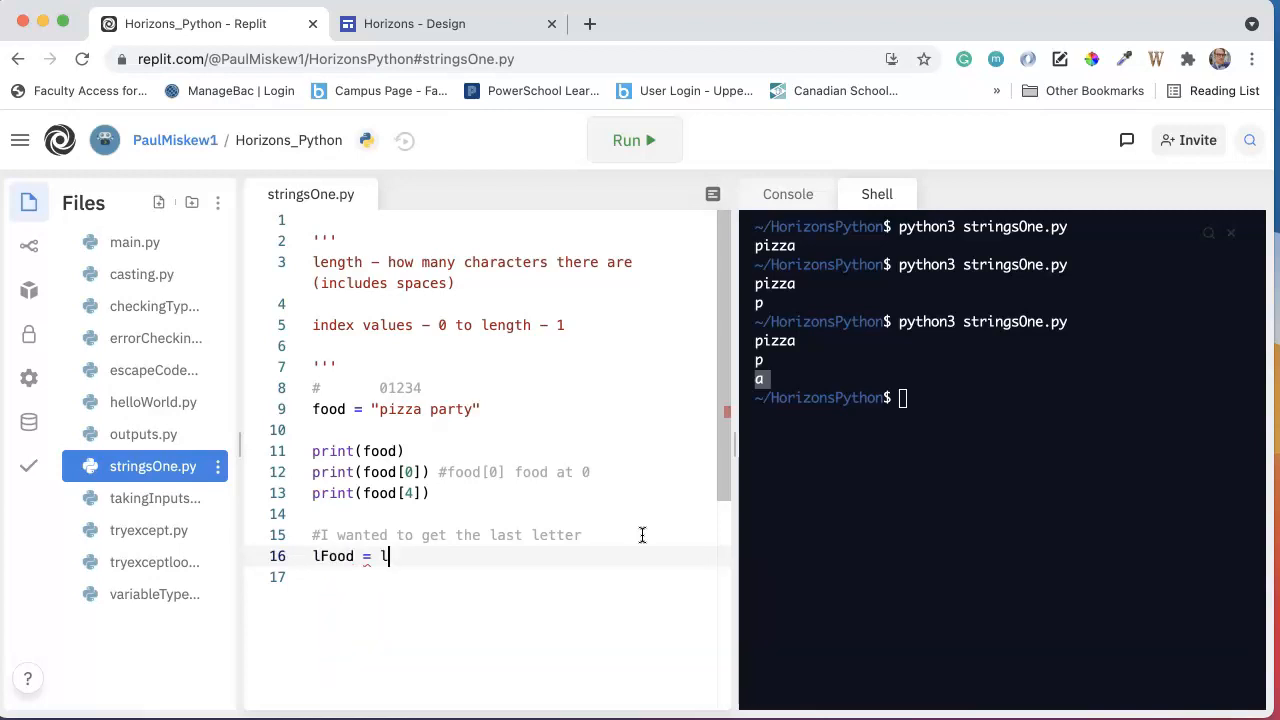
pyautogui.write('en(')
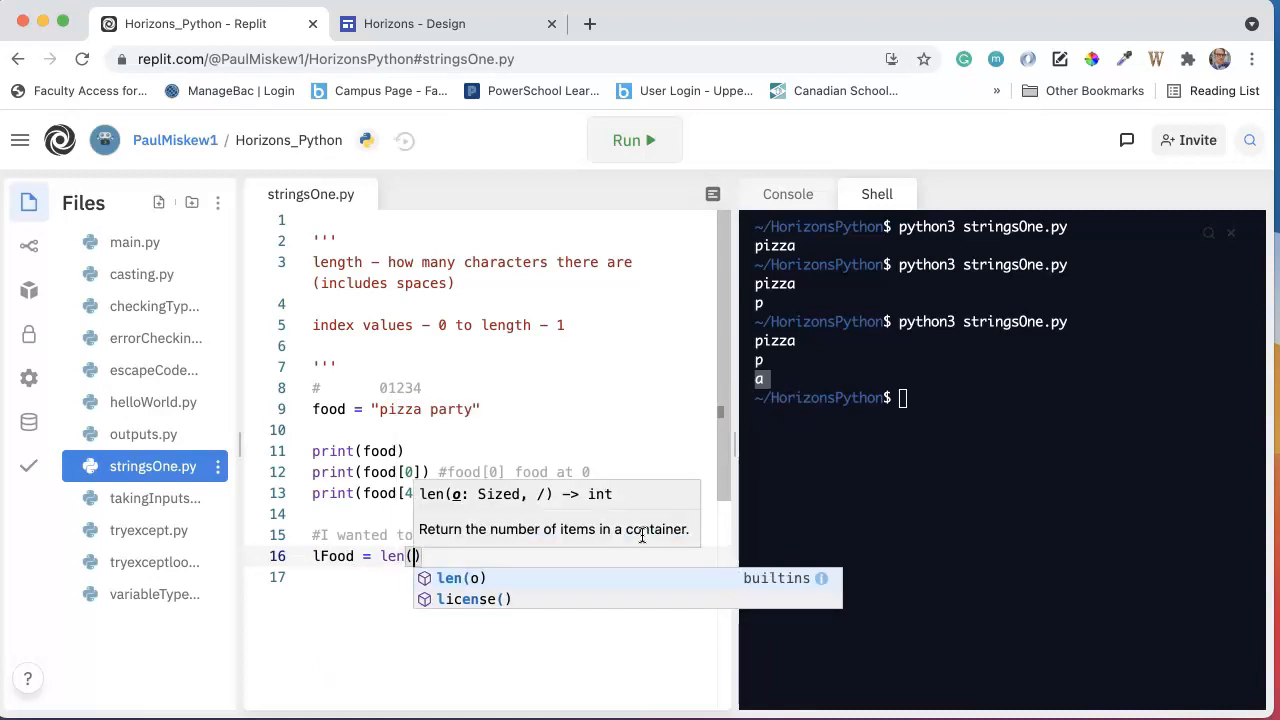
pyautogui.write('food')
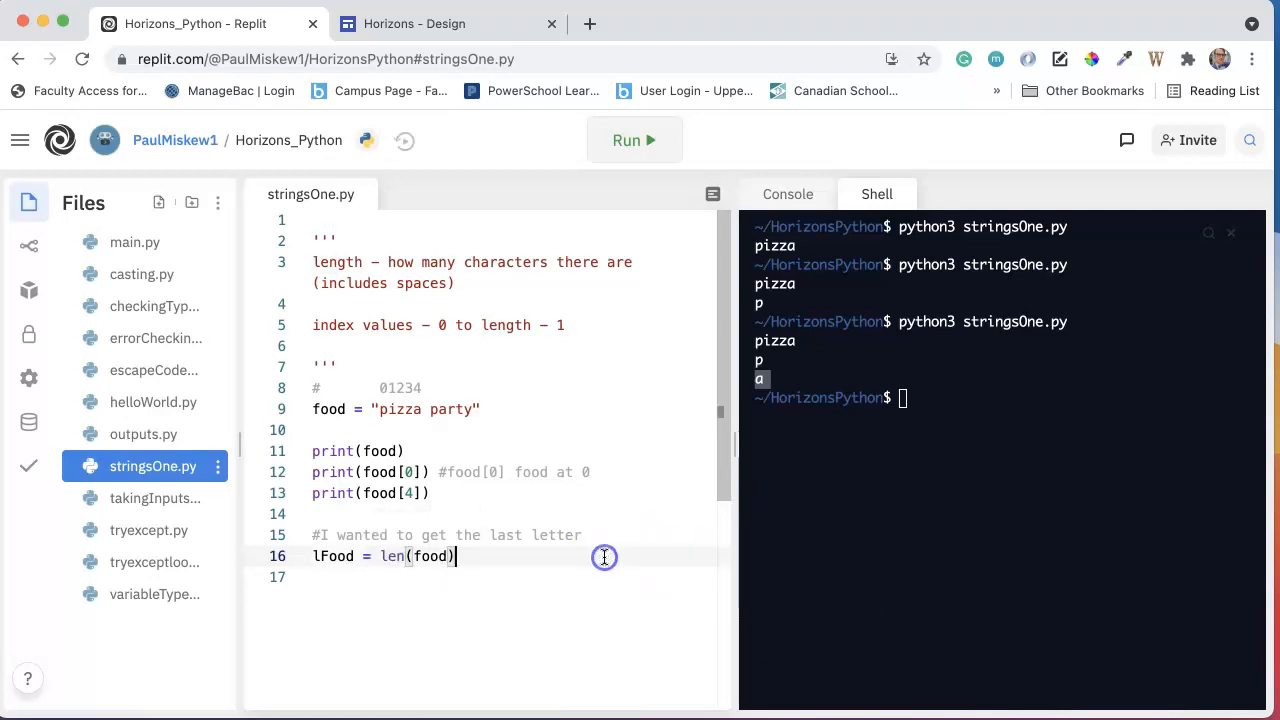
# Add print(lFood) and print(food[lFood - 1]) for the "pizza party" string.
pyautogui.write('print(lFood')
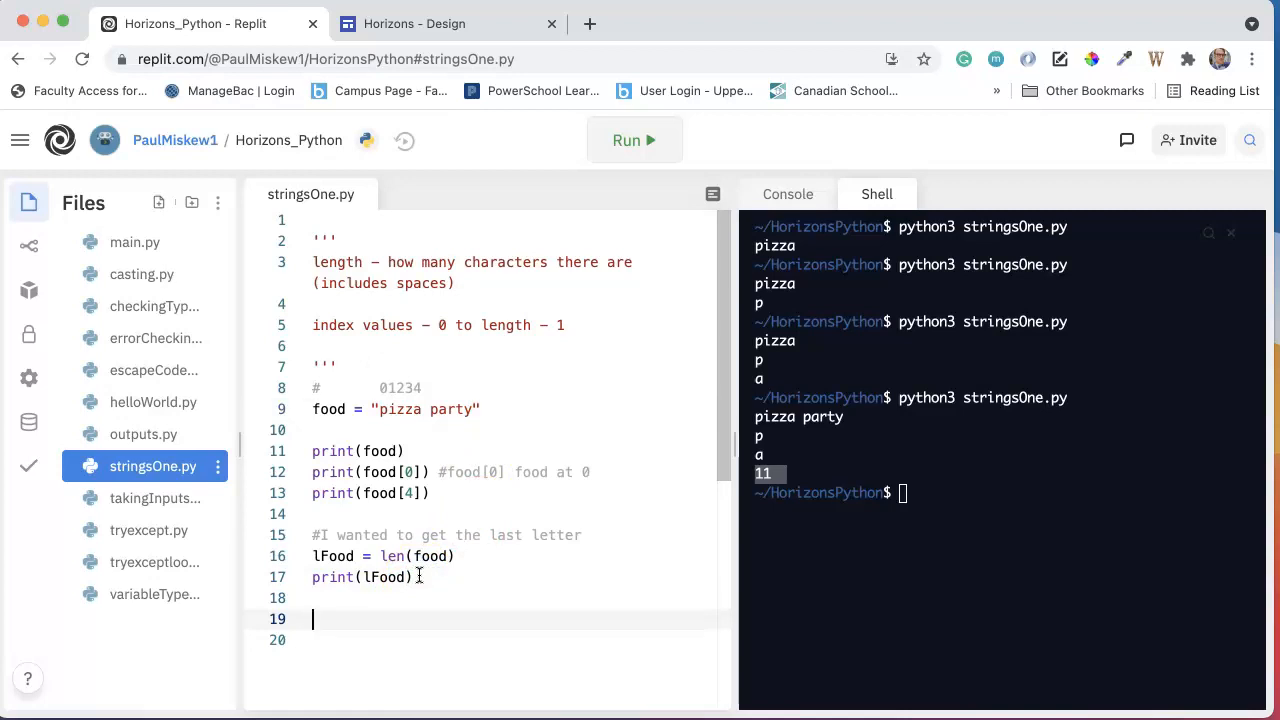
pyautogui.write('print(food[')
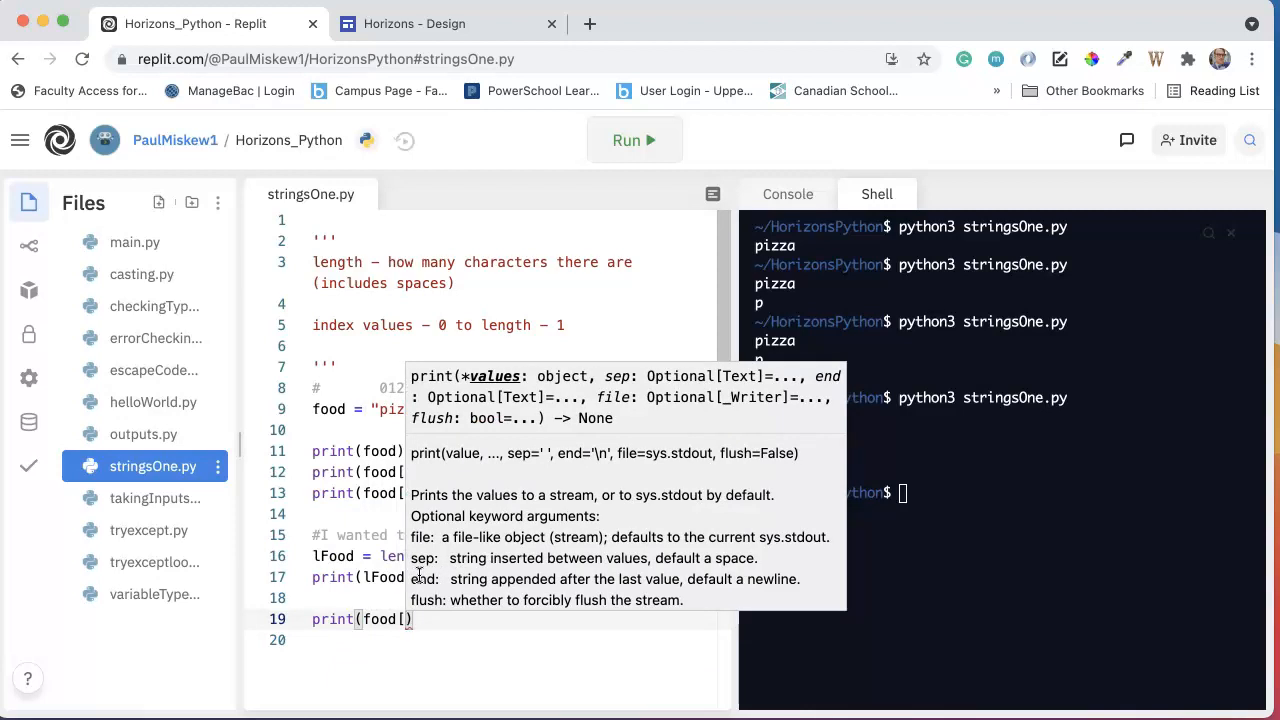
pyautogui.write('lFood')
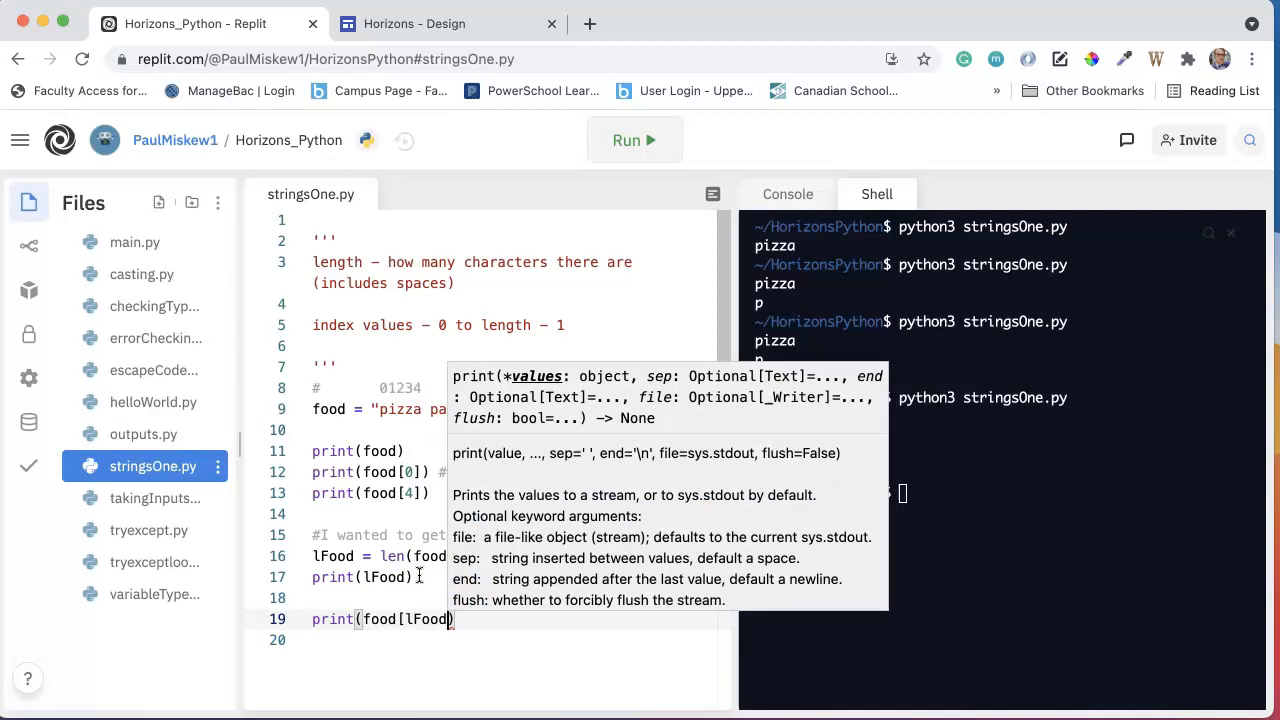
pyautogui.write('- 1]')
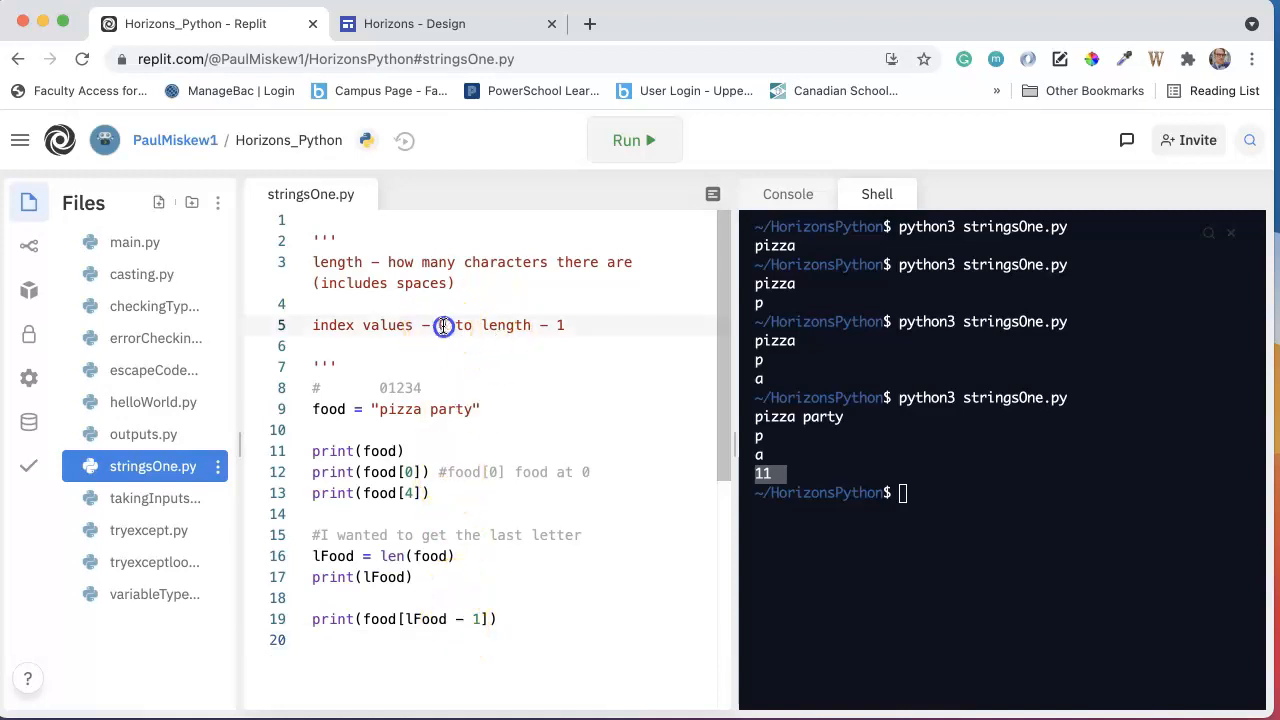
pyautogui.click(503, 619)
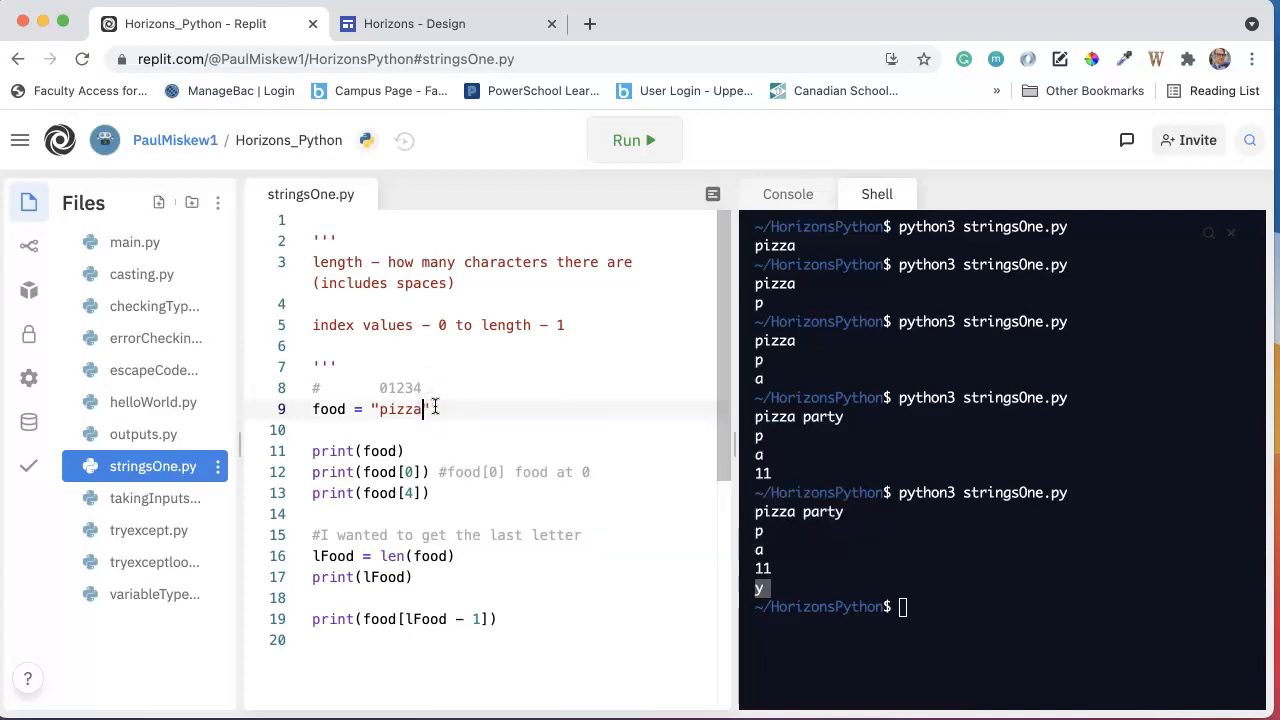
# Run with food as "pizza" to get 5 and a, then retype party.
pyautogui.press('Enter')
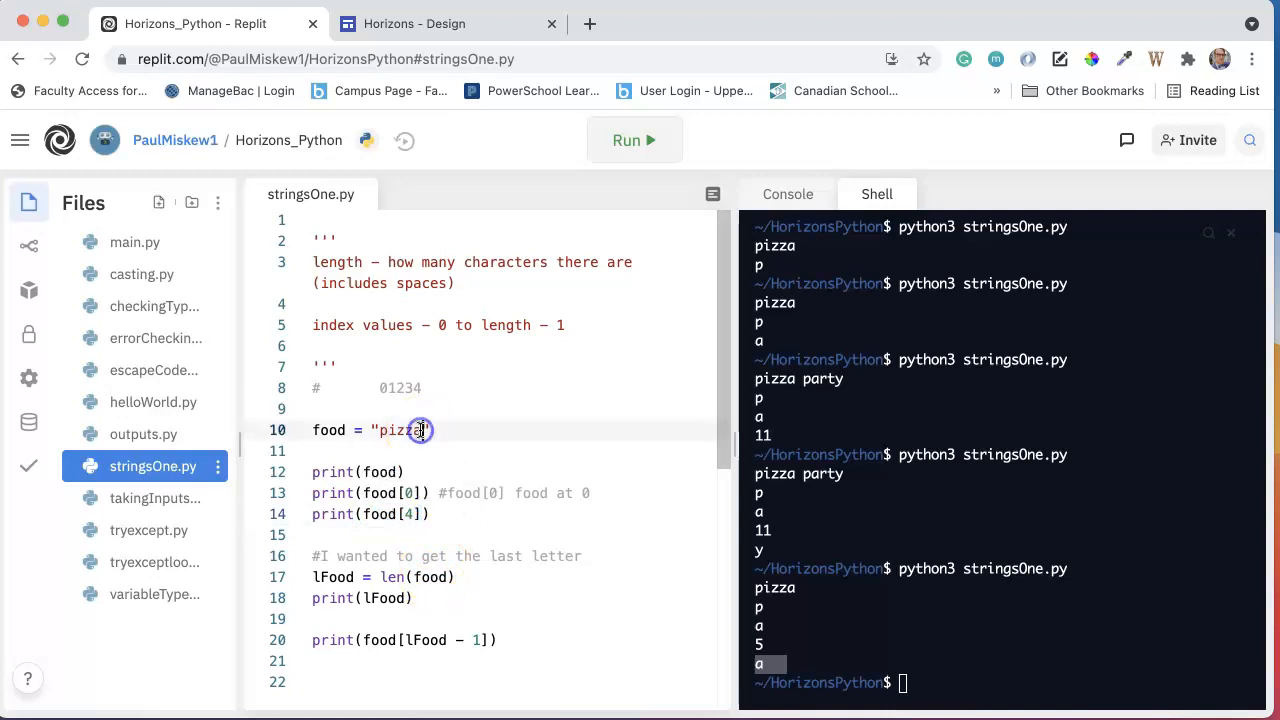
pyautogui.write('party')
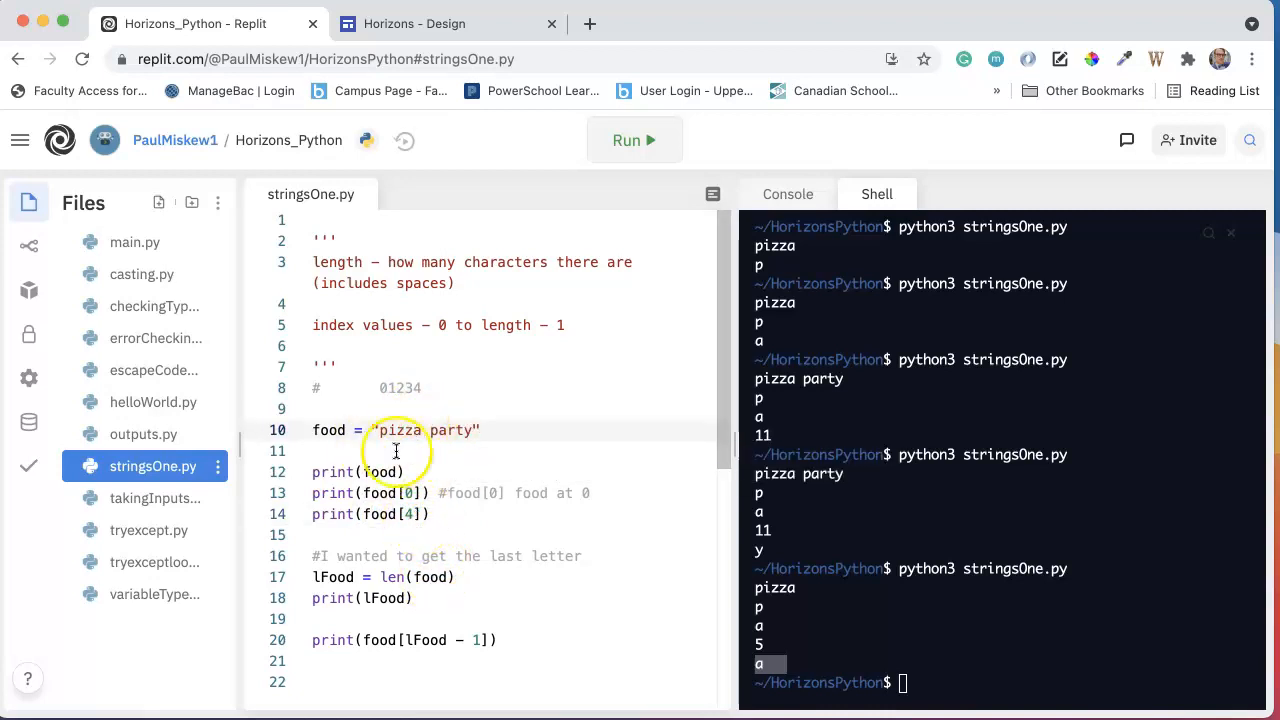
# Replace the string with "fish", renumber the comment 0123, and run into IndexError.
pyautogui.doubleClick(397, 430)
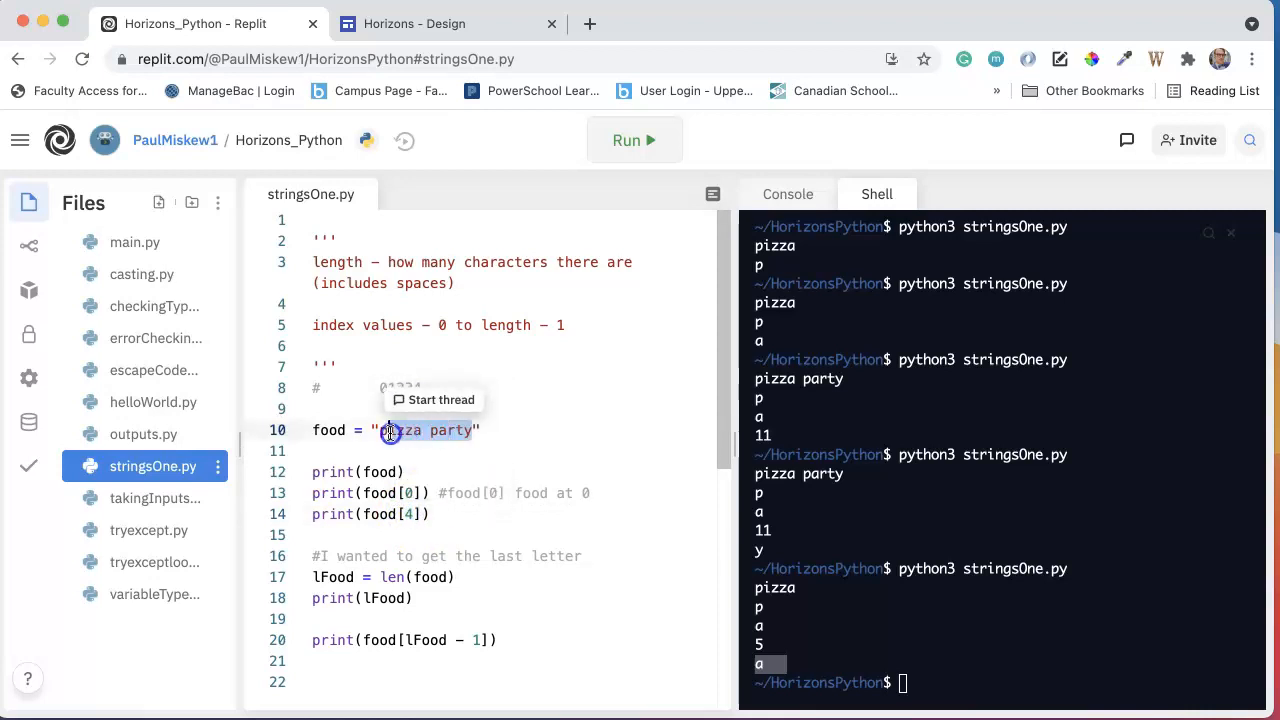
pyautogui.write('food = "f')
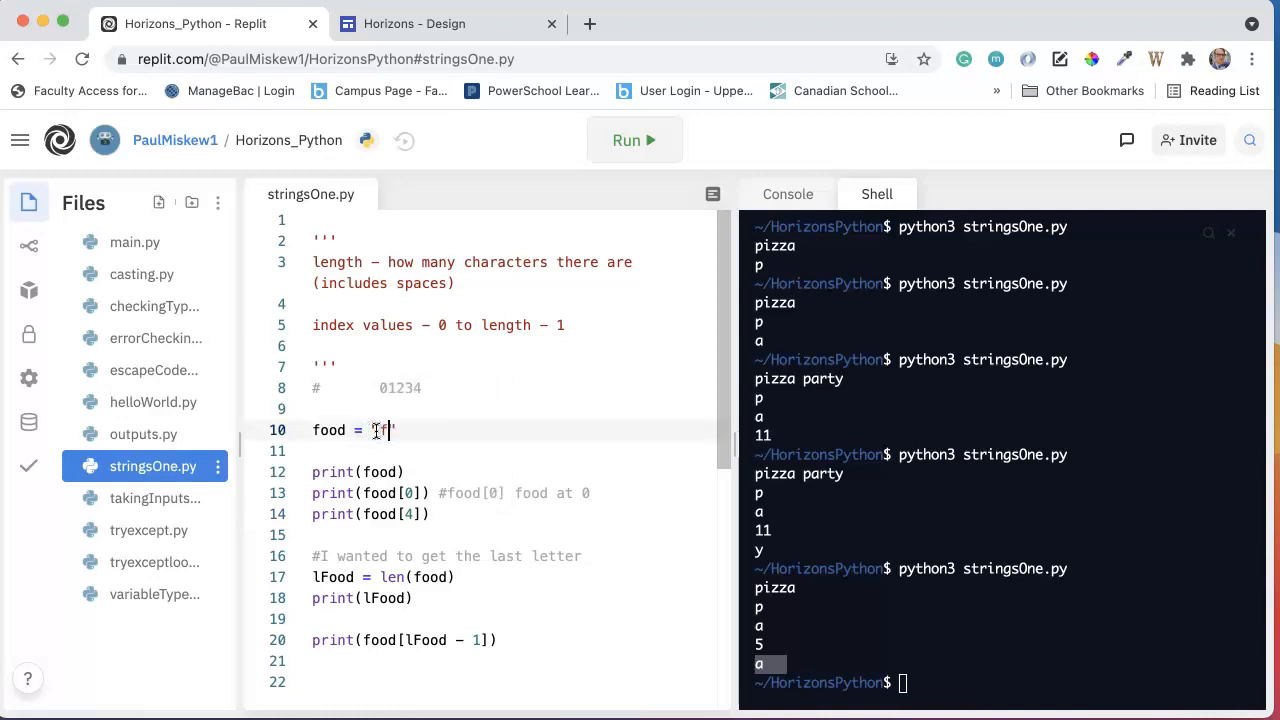
pyautogui.write('ish')
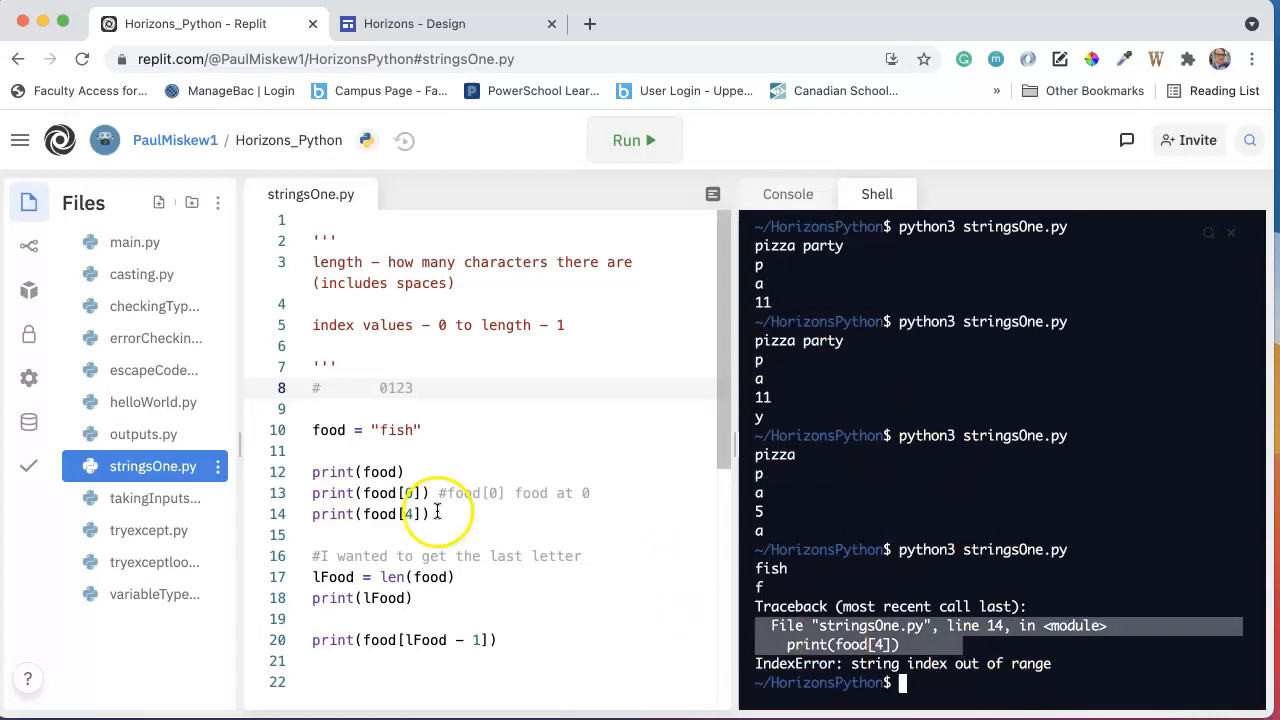
pyautogui.click(410, 514)
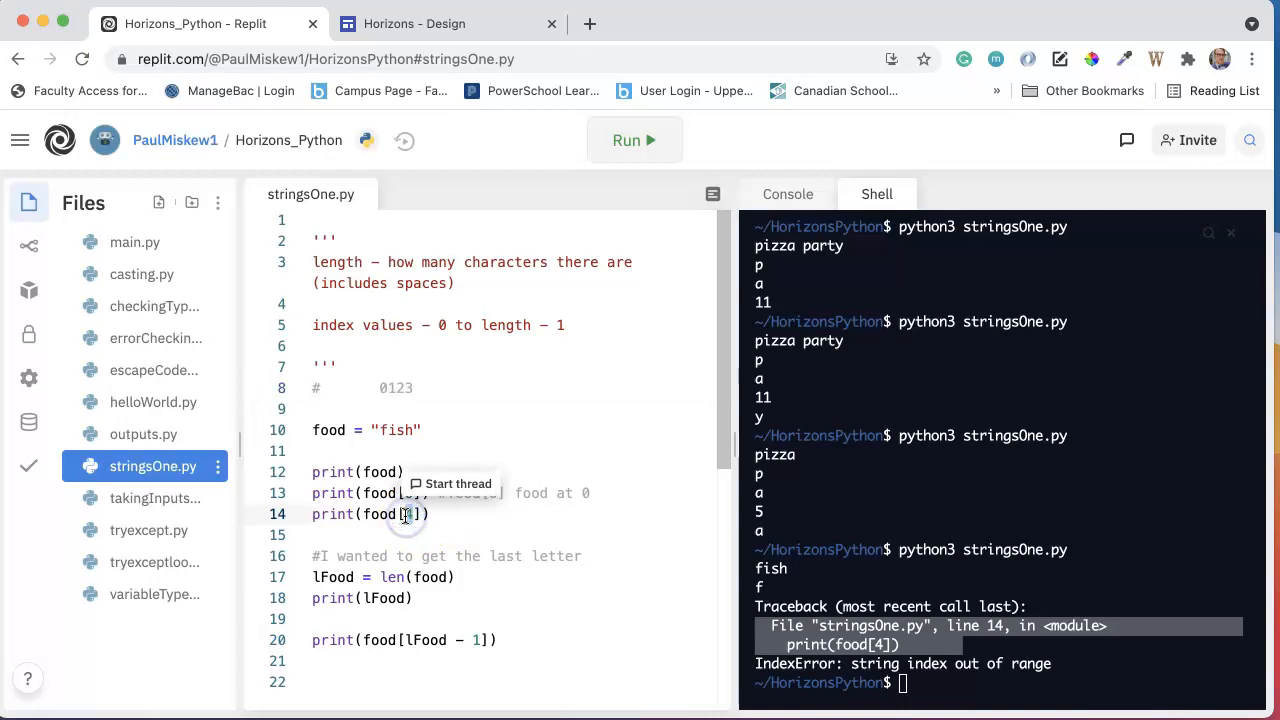